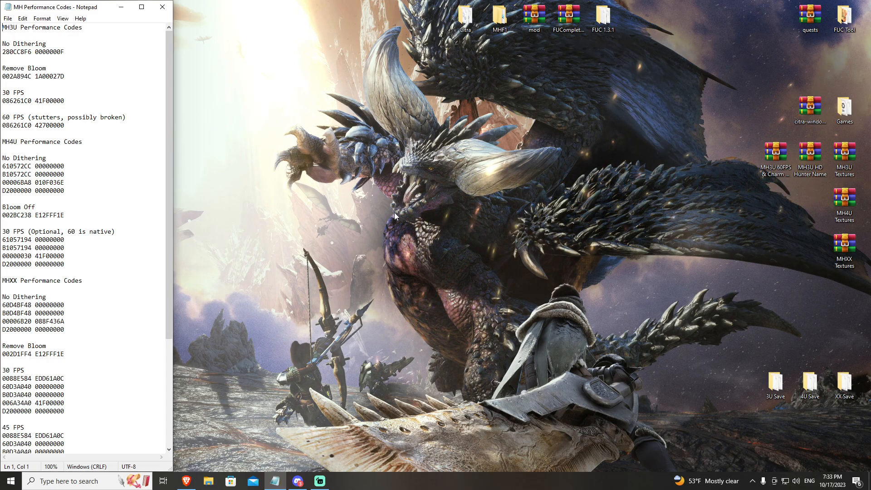
mouse_move(442, 243)
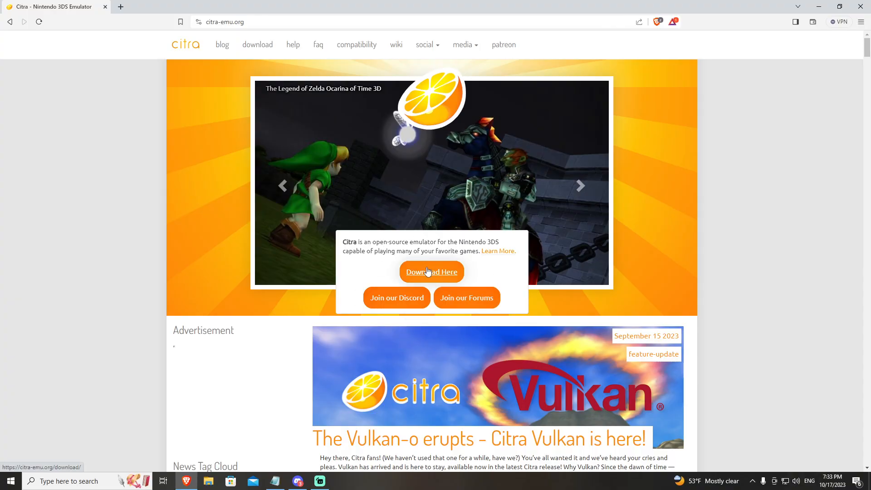
Step: Go to the Citra download page via the 'Download Here' link
click(431, 271)
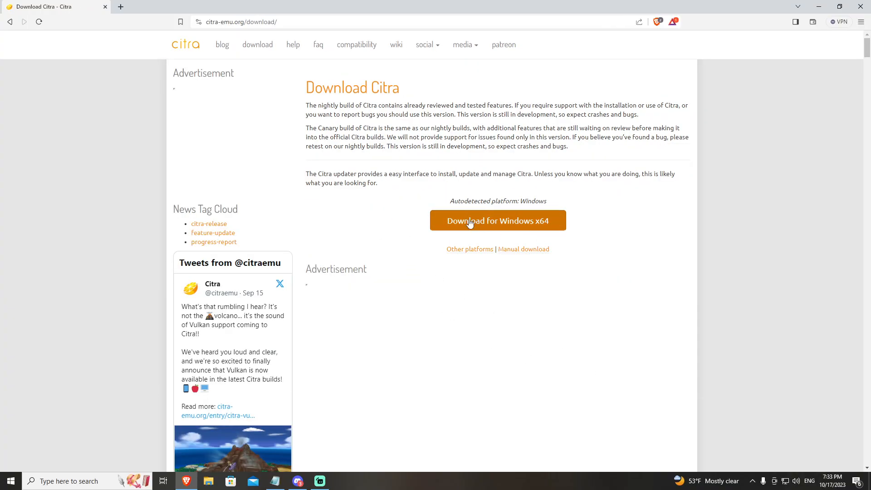
mouse_move(521, 235)
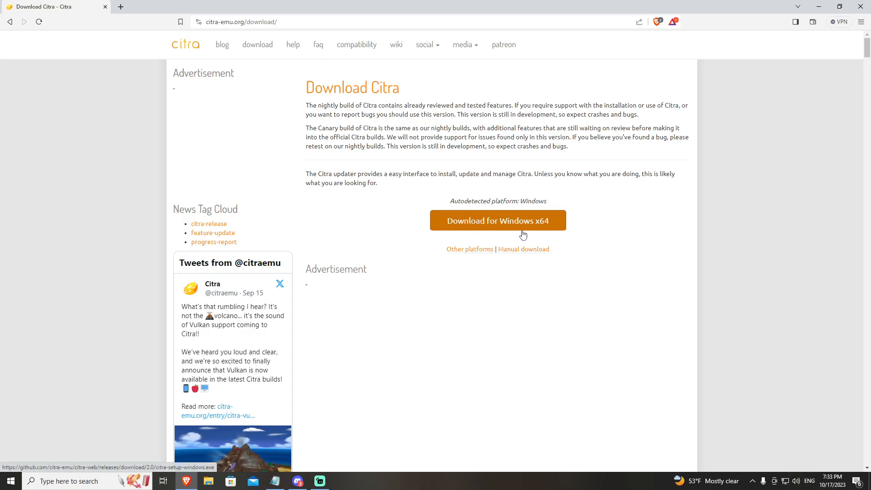
mouse_move(495, 221)
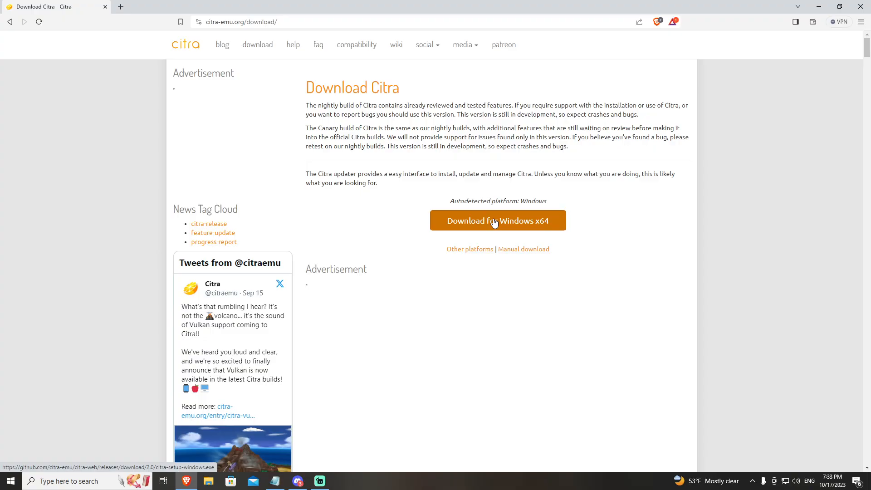
Step: Show the manual download list of individual Nightly and Canary builds
click(522, 248)
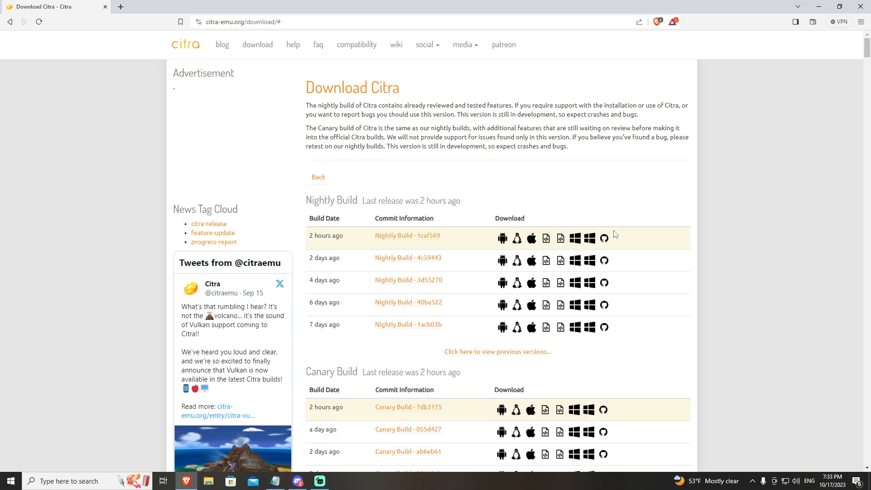
mouse_move(561, 238)
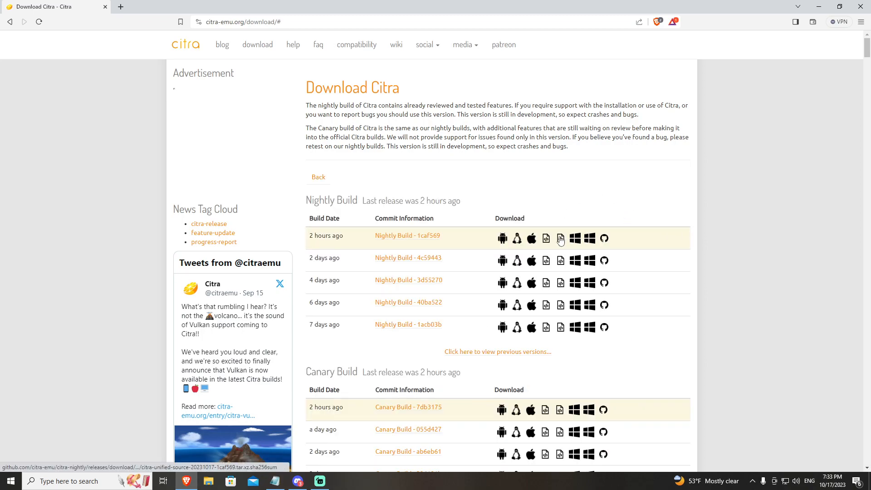
mouse_move(263, 128)
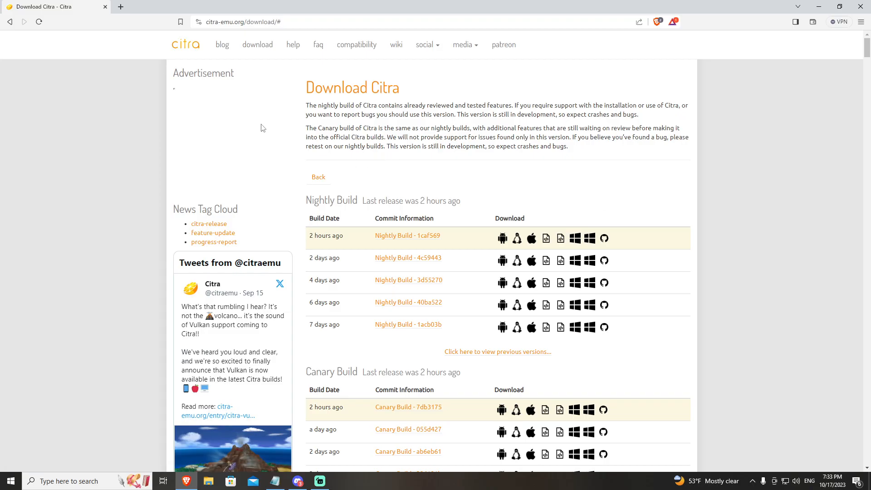
mouse_move(607, 221)
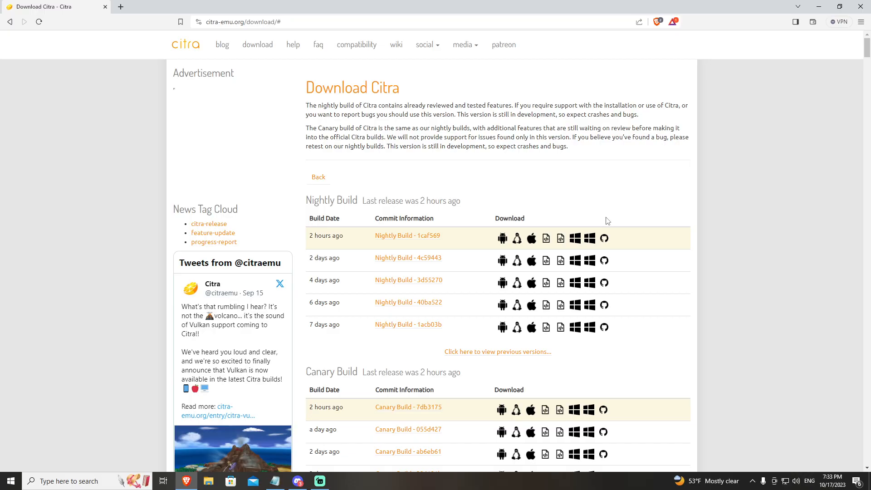
mouse_move(774, 131)
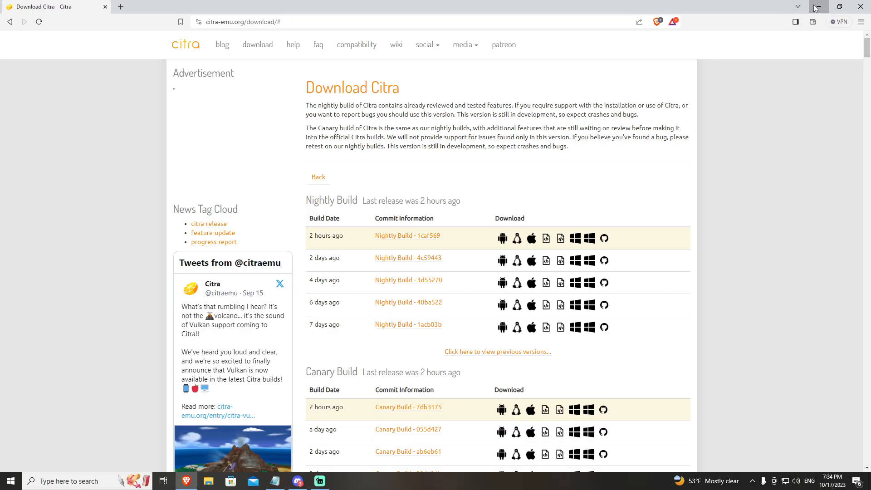
Step: Minimize the browser and bring up the context menu of the downloaded Citra archive
click(814, 7)
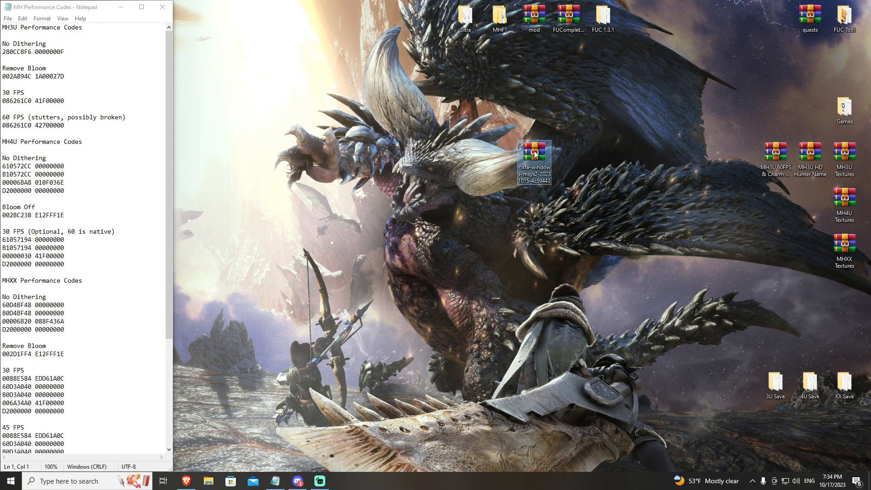
right_click(534, 161)
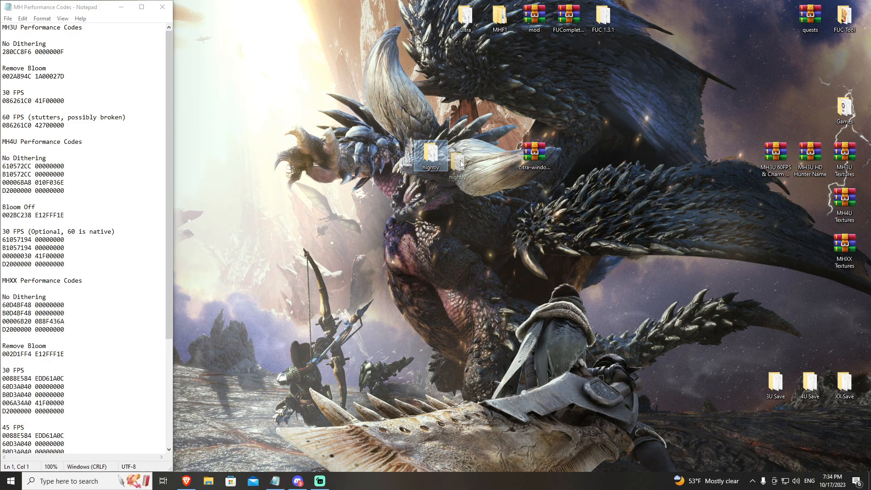
mouse_move(466, 156)
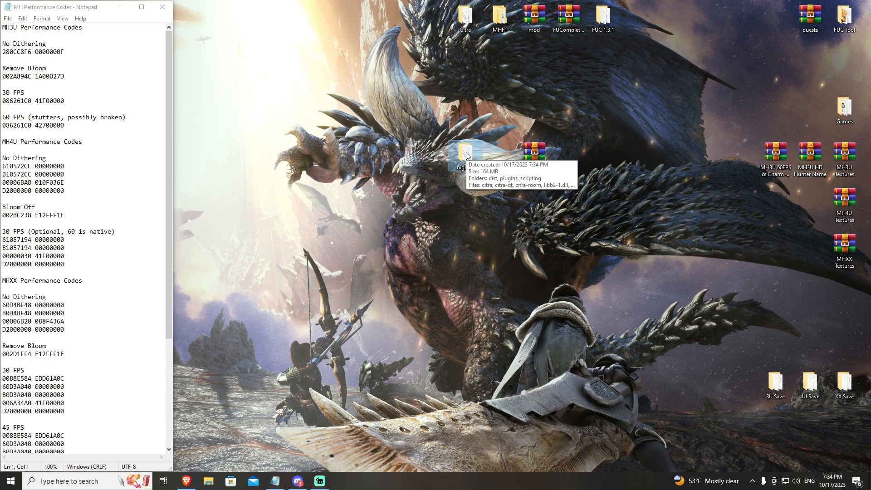
mouse_move(563, 129)
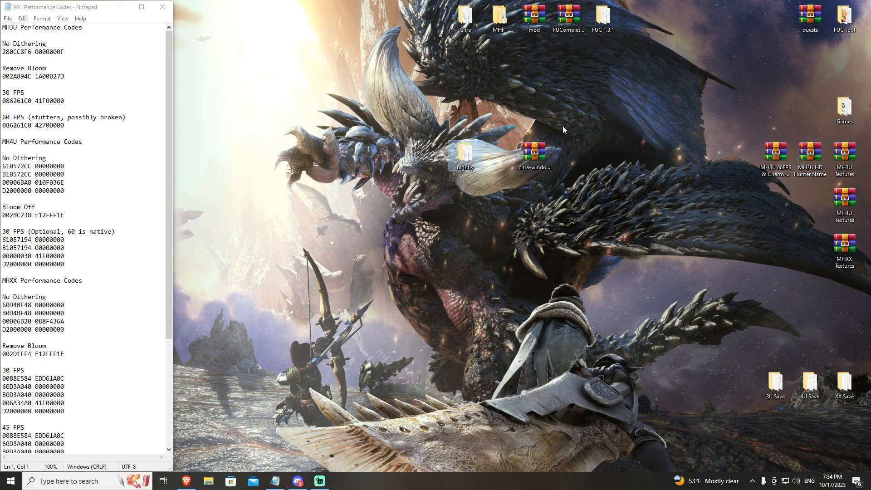
mouse_move(596, 146)
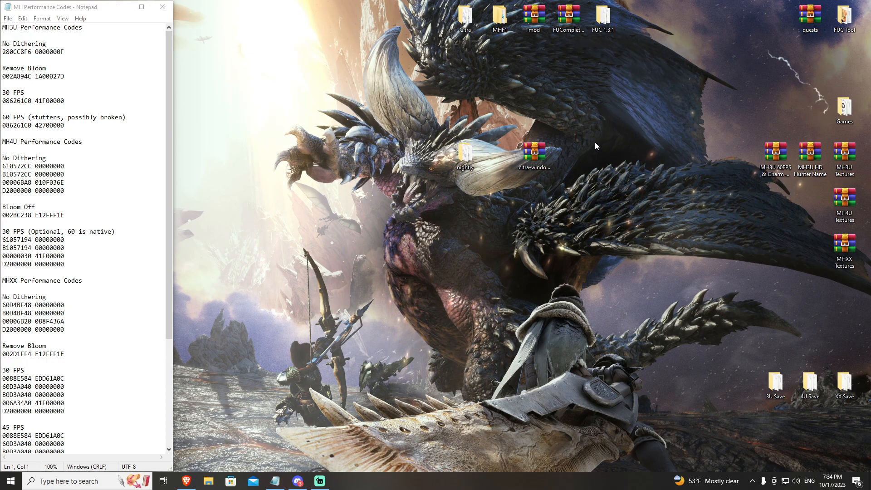
mouse_move(433, 120)
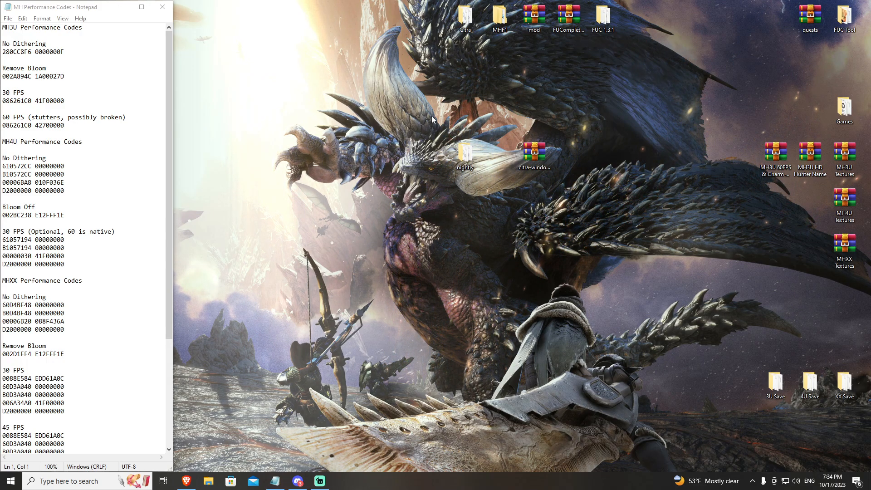
mouse_move(464, 89)
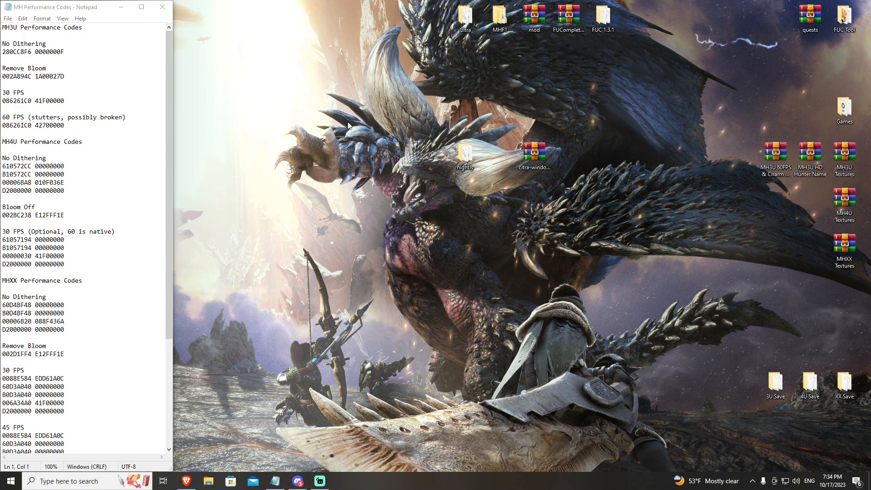
mouse_move(465, 153)
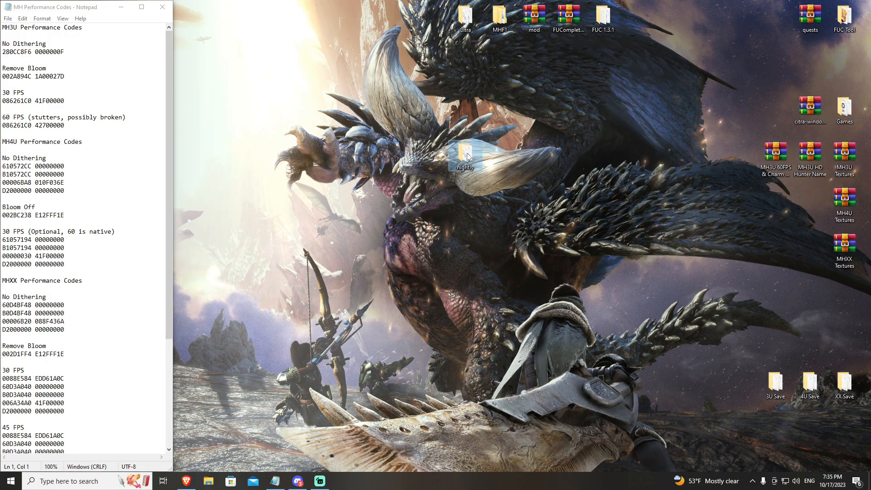
mouse_move(466, 155)
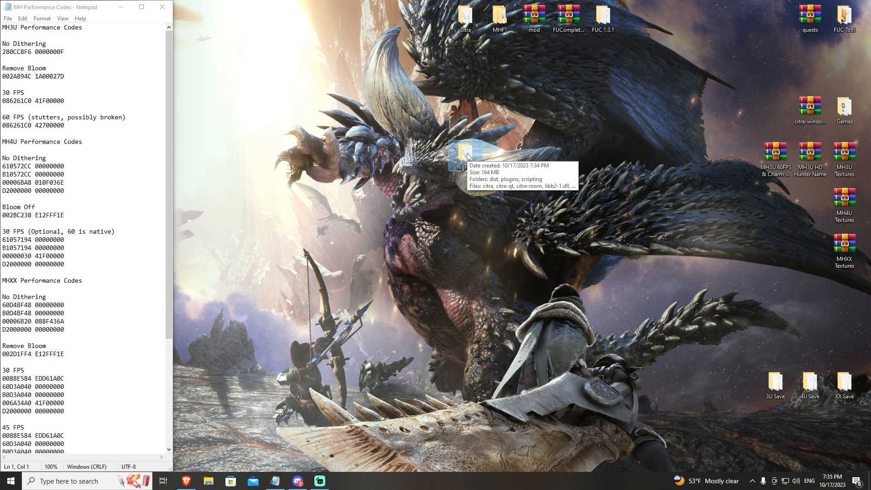
mouse_move(371, 132)
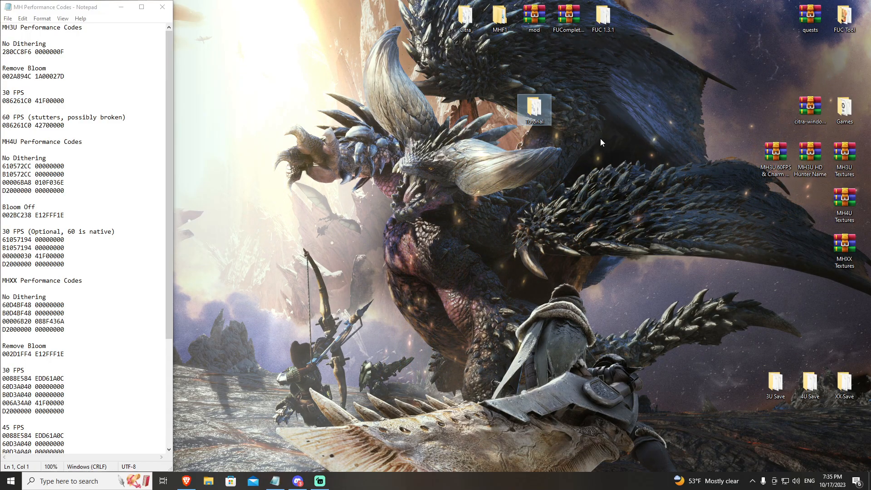
Step: Open the Tutorial folder in File Explorer
double_click(534, 110)
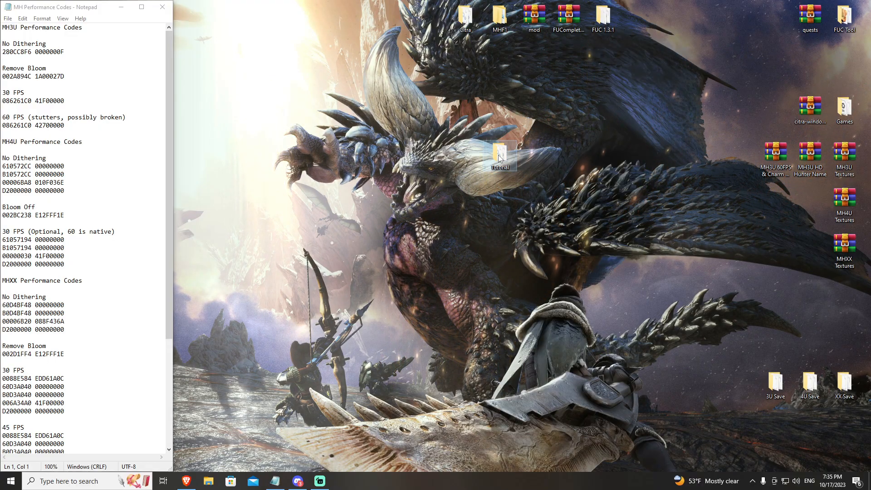
double_click(499, 156)
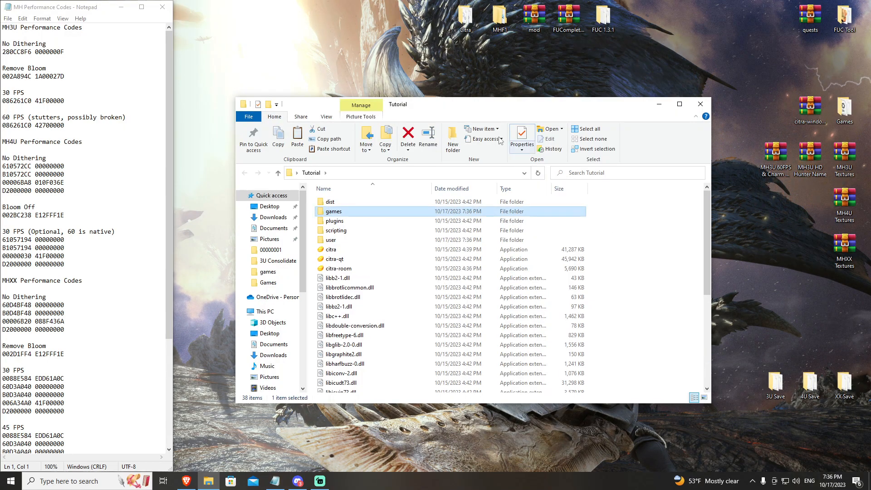
mouse_move(495, 109)
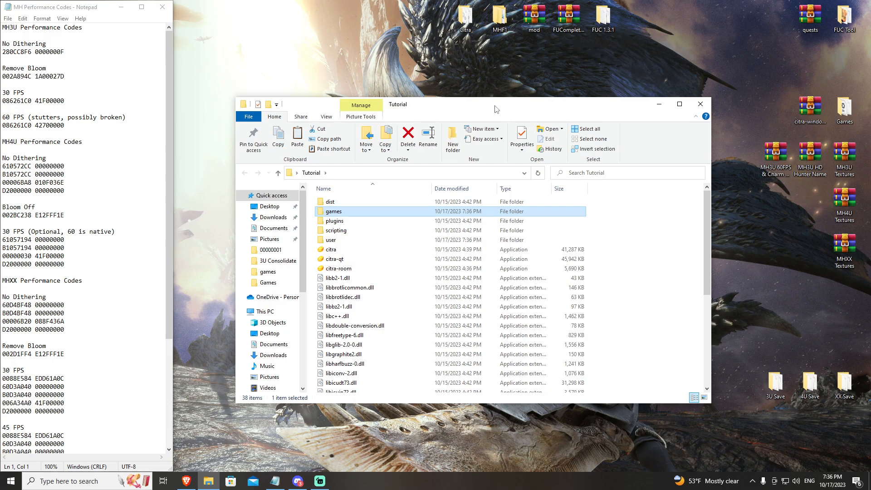
mouse_move(483, 138)
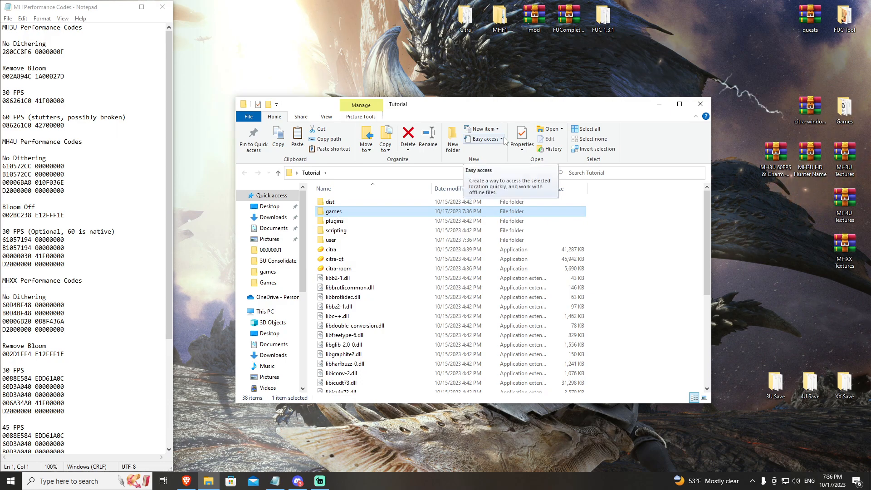
mouse_move(467, 106)
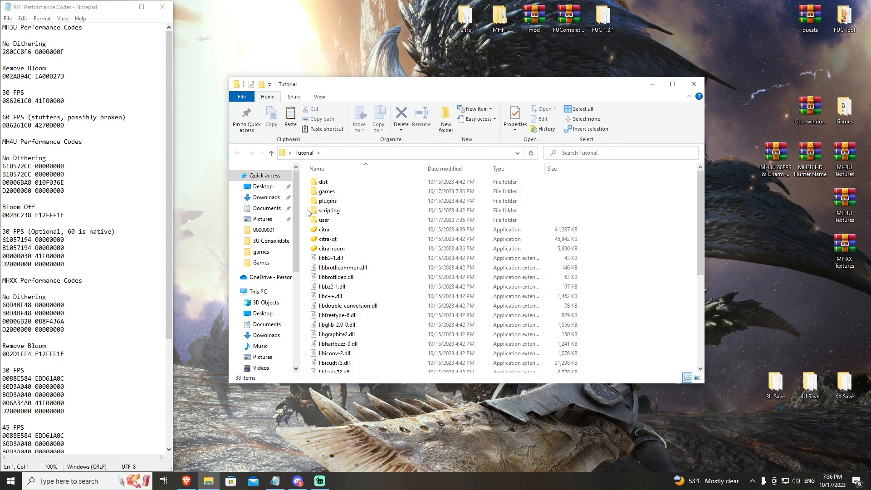
mouse_move(335, 239)
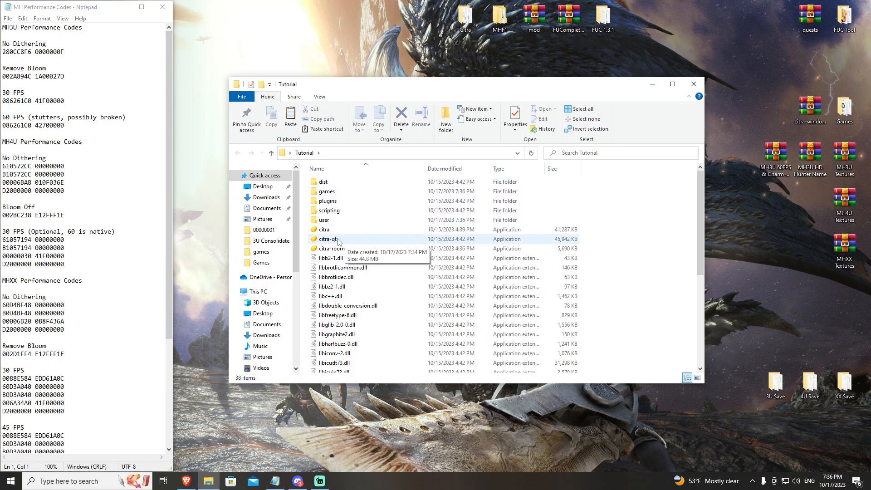
Step: Launch citra-qt once, answer the telemetry prompt, check the user folder contents, and relaunch Citra
double_click(326, 239)
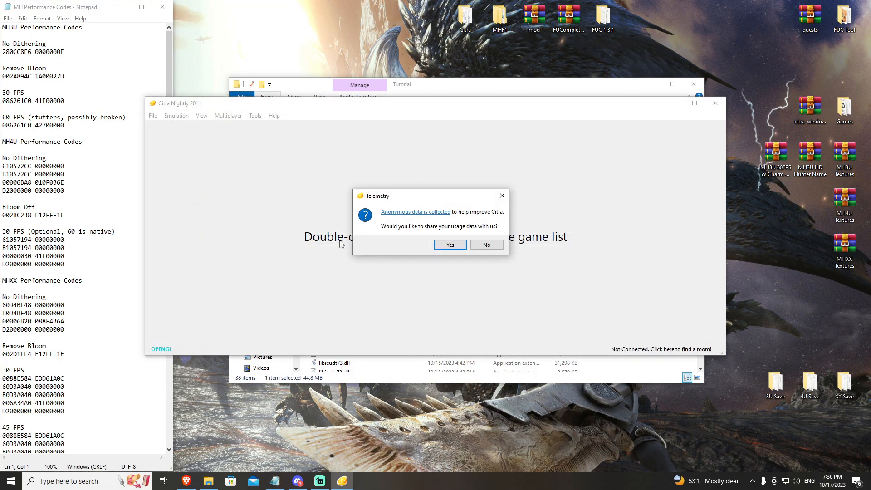
click(486, 245)
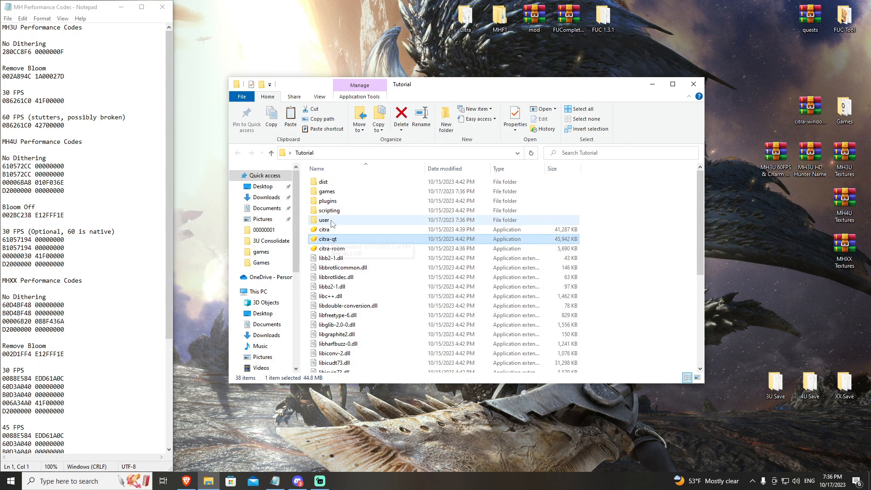
double_click(323, 219)
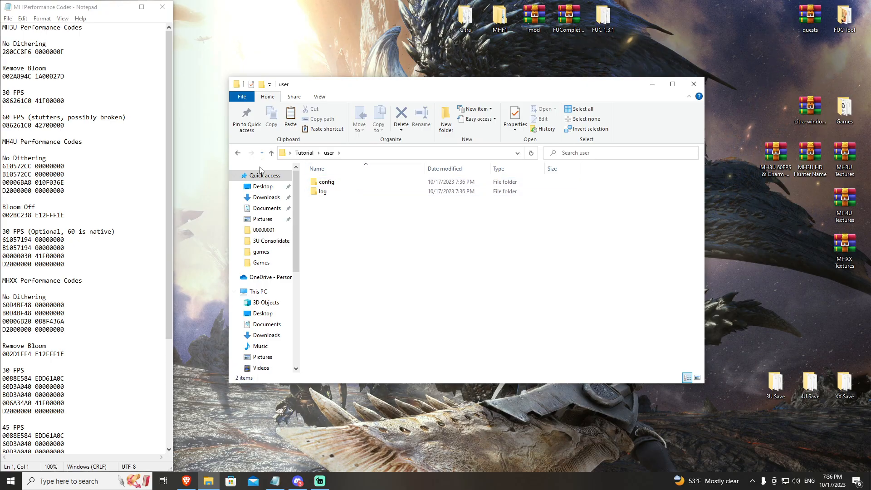
click(271, 153)
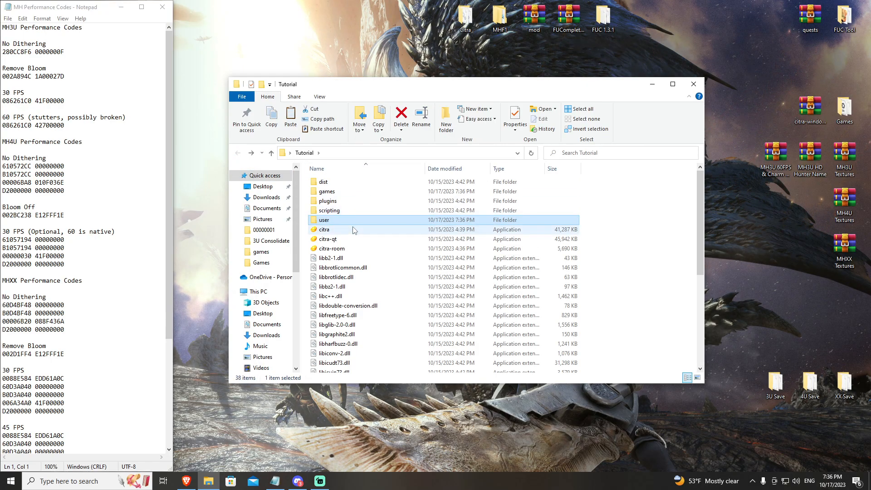
mouse_move(338, 241)
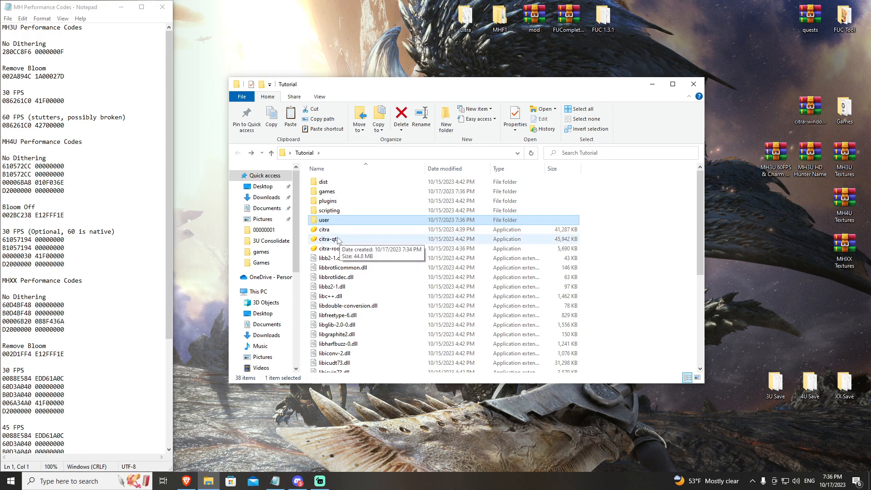
double_click(327, 238)
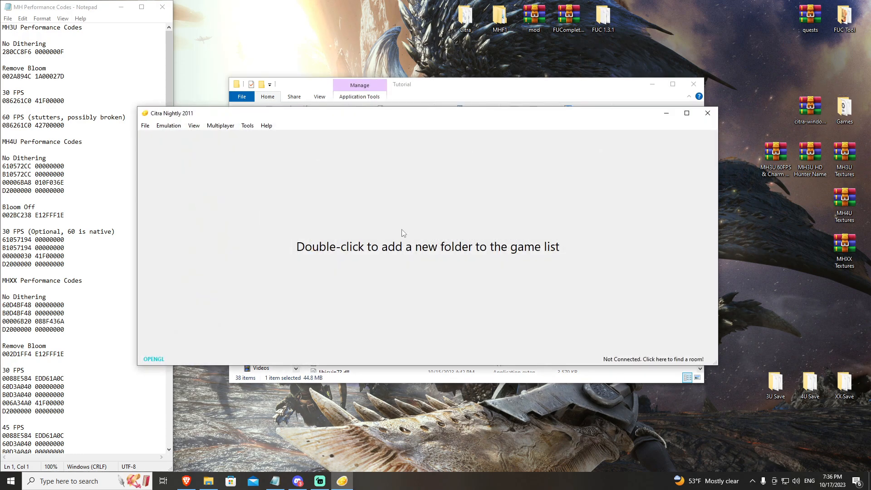
Step: Select the games folder inside Tutorial as Citra's game directory
double_click(428, 246)
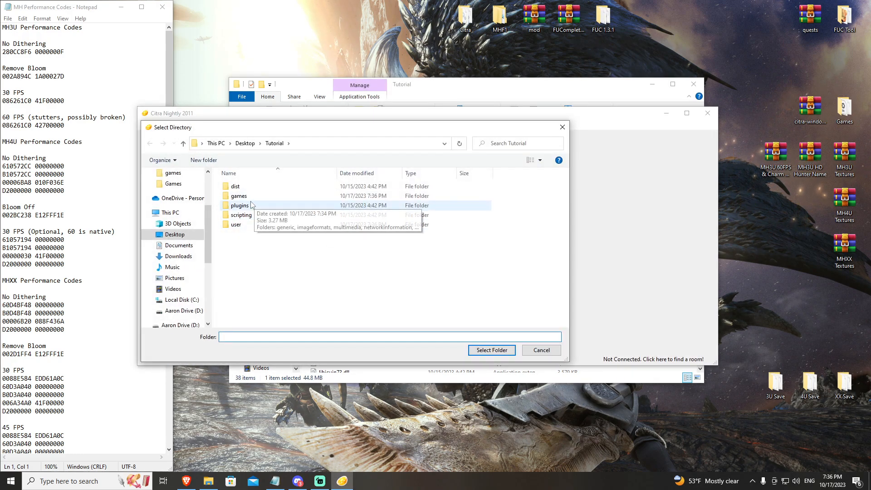
click(239, 196)
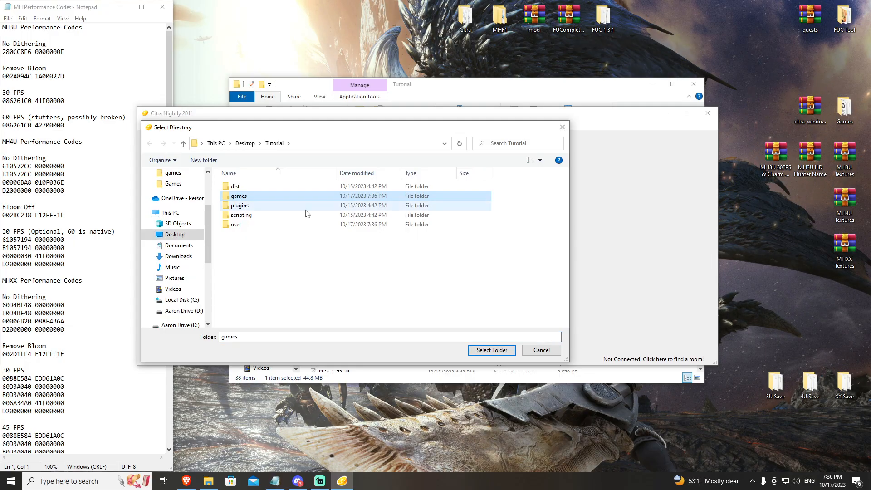
click(491, 350)
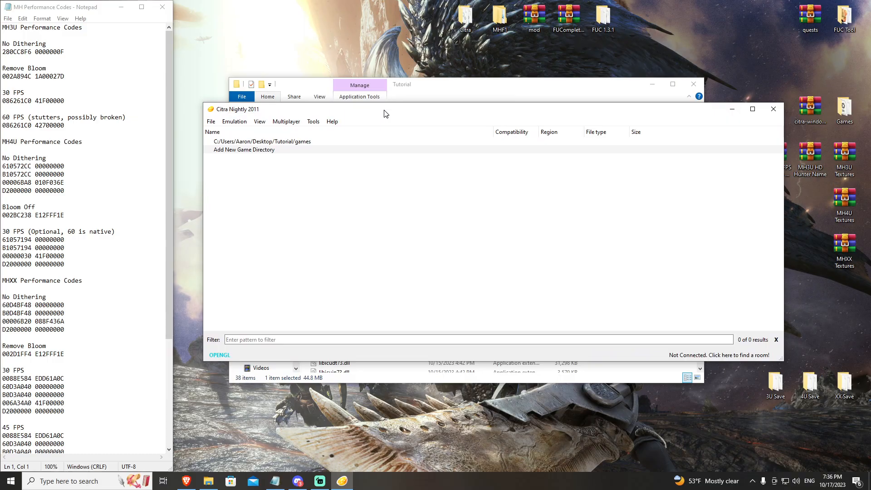
mouse_move(401, 116)
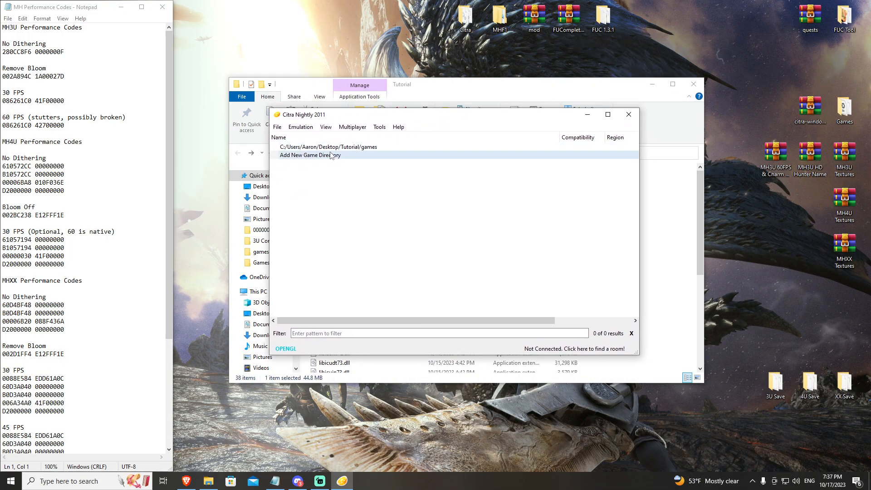
mouse_move(301, 127)
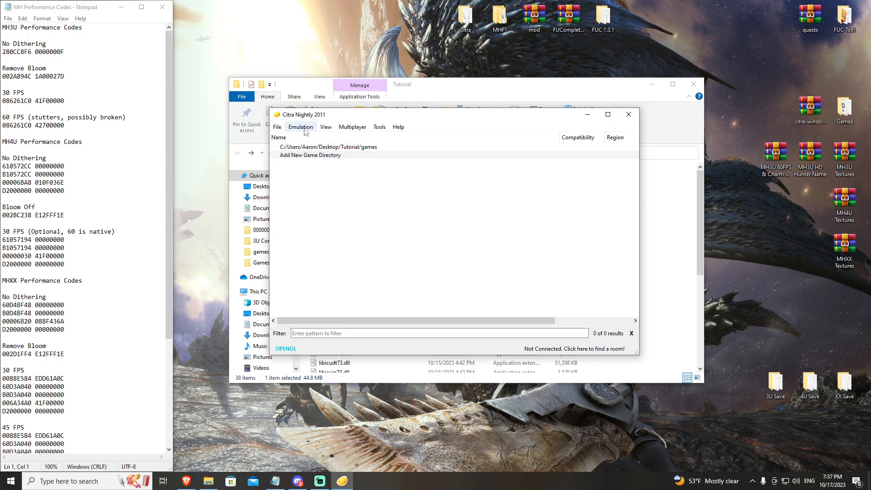
mouse_move(326, 129)
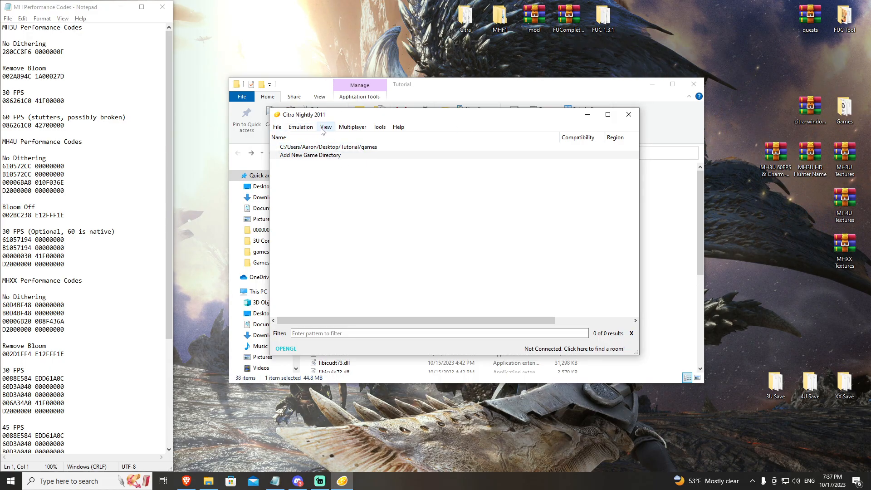
Step: Switch the screen layout to Large Screen from the View menu
click(326, 127)
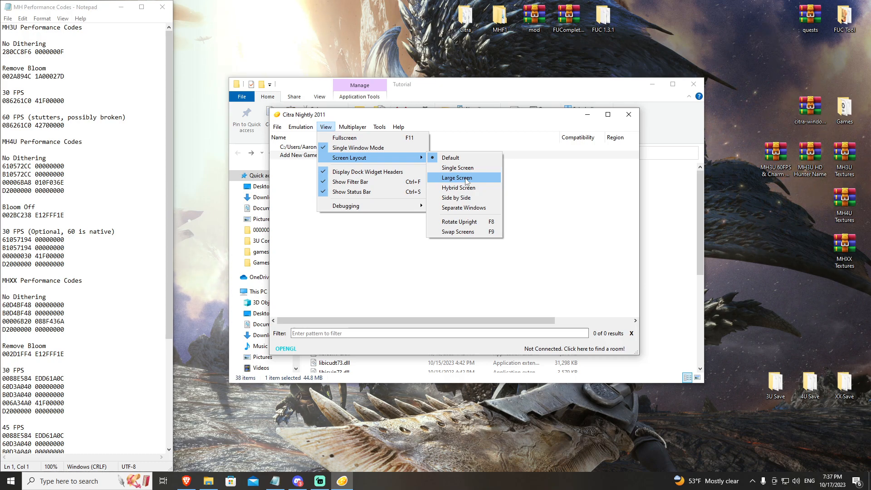
click(456, 177)
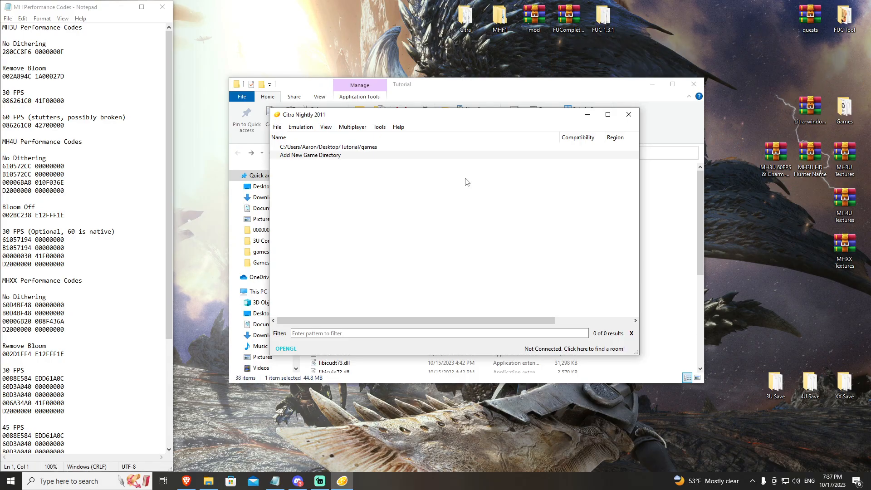
click(301, 127)
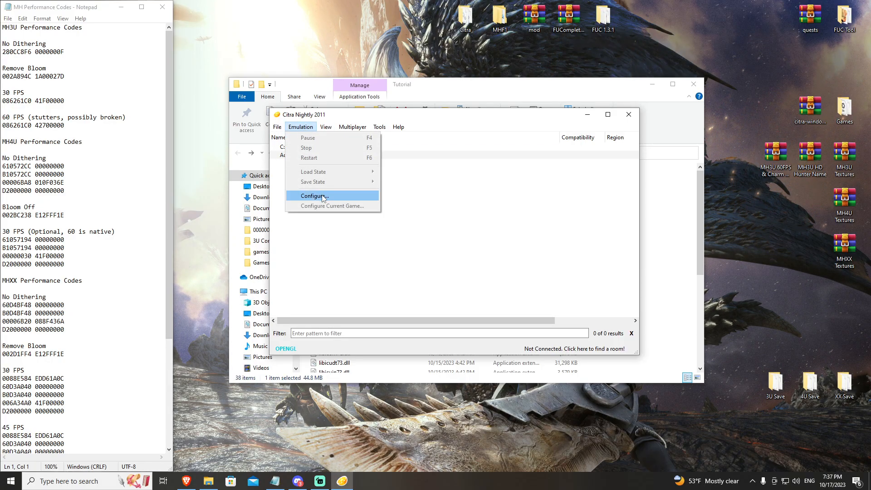
Step: In Configure > Graphics > Advanced, set the graphics API to Vulkan
click(313, 196)
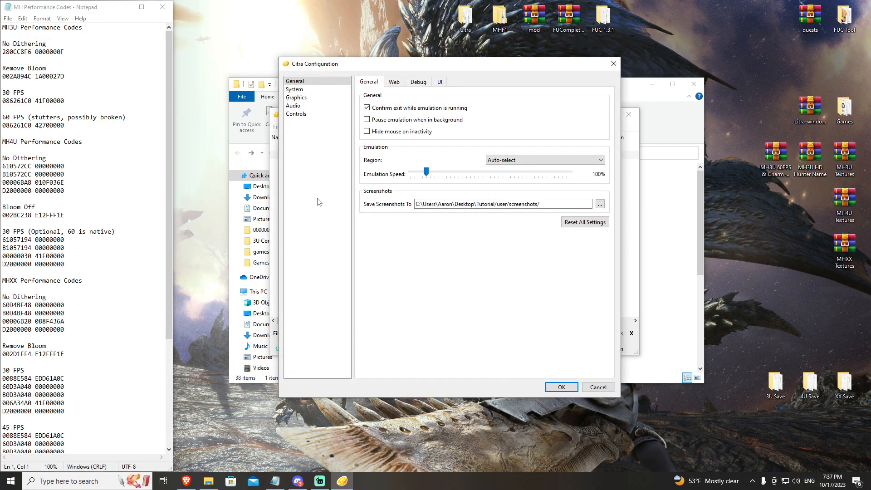
click(296, 97)
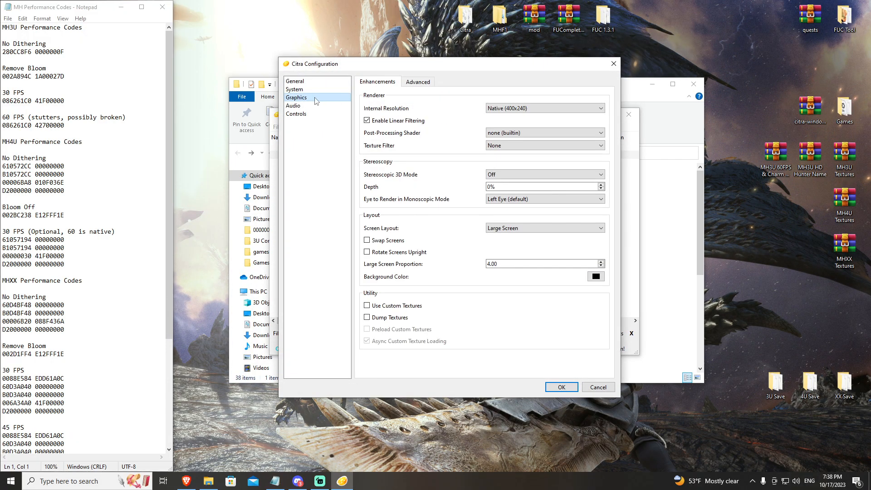
mouse_move(428, 155)
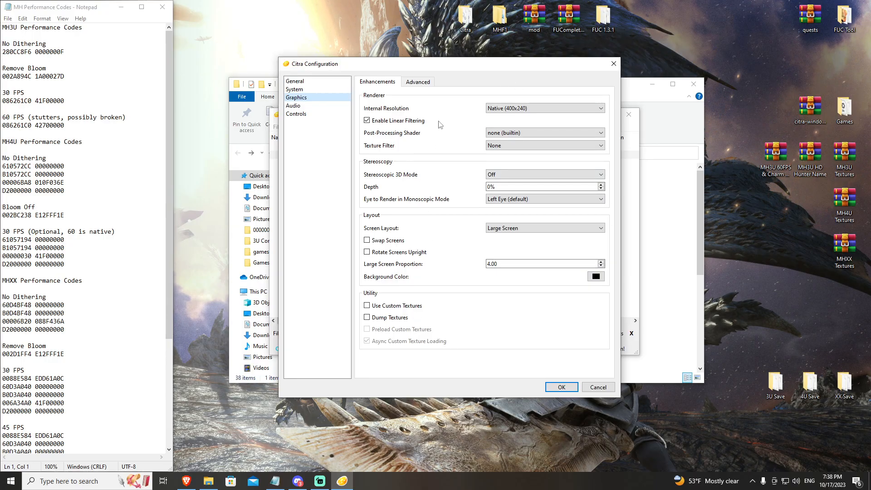
mouse_move(449, 107)
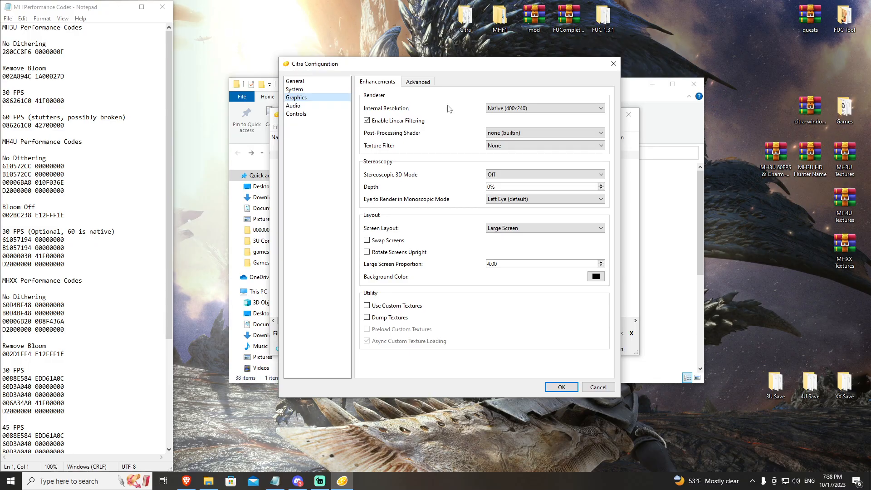
mouse_move(417, 82)
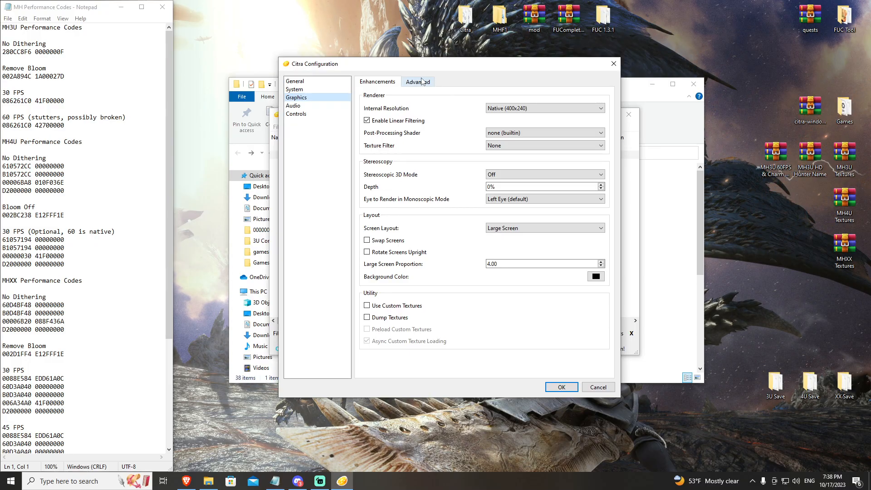
click(418, 80)
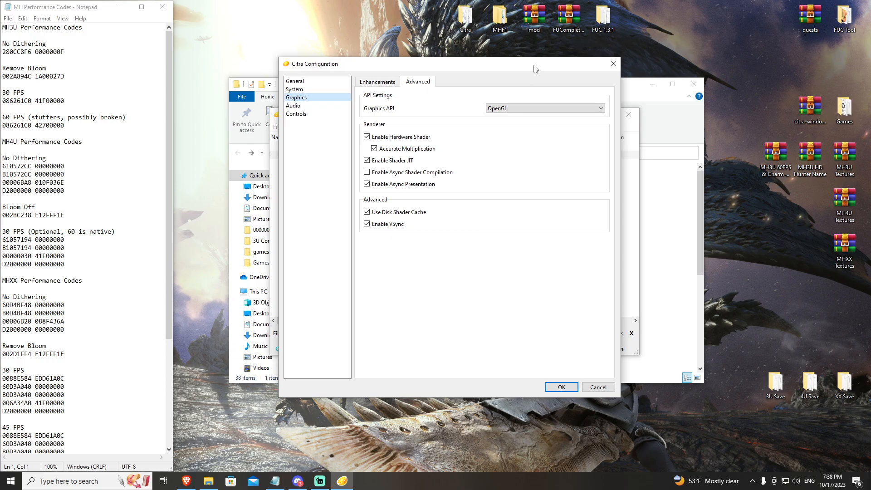
mouse_move(370, 121)
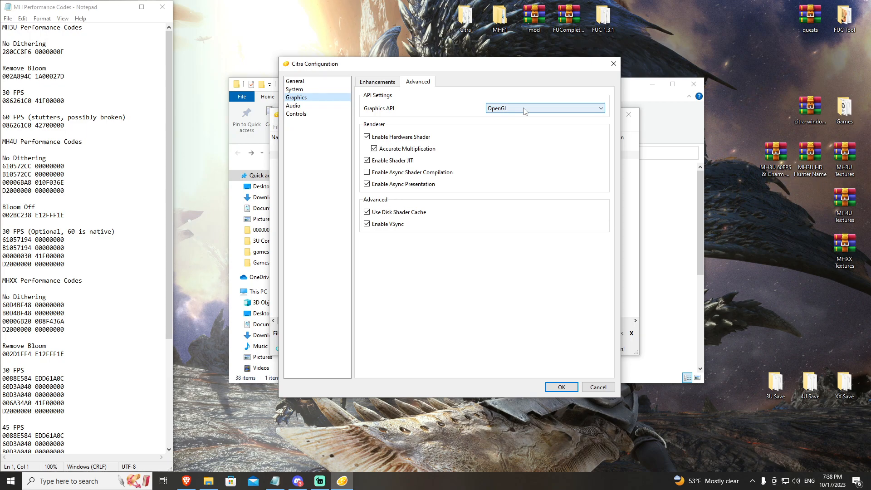
click(545, 107)
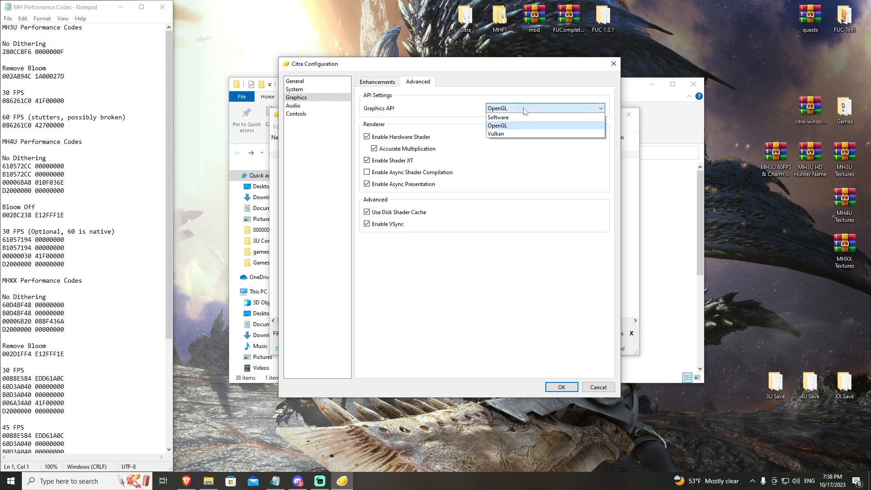
click(496, 134)
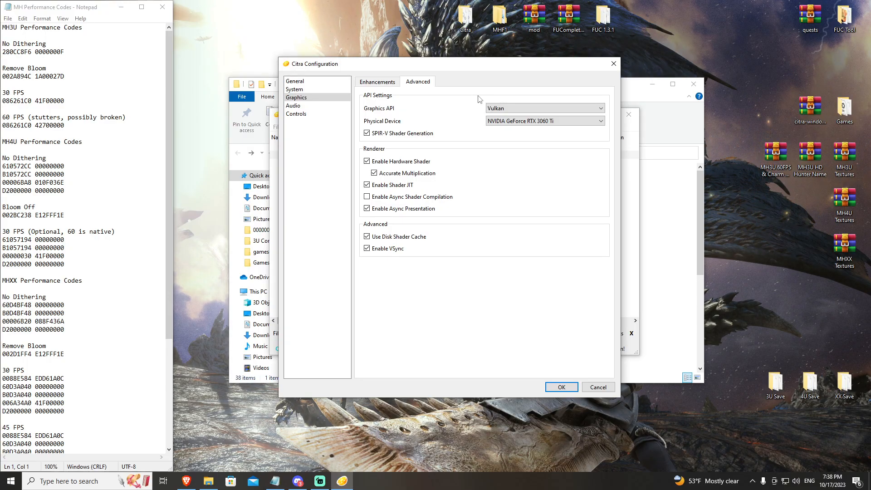
click(545, 108)
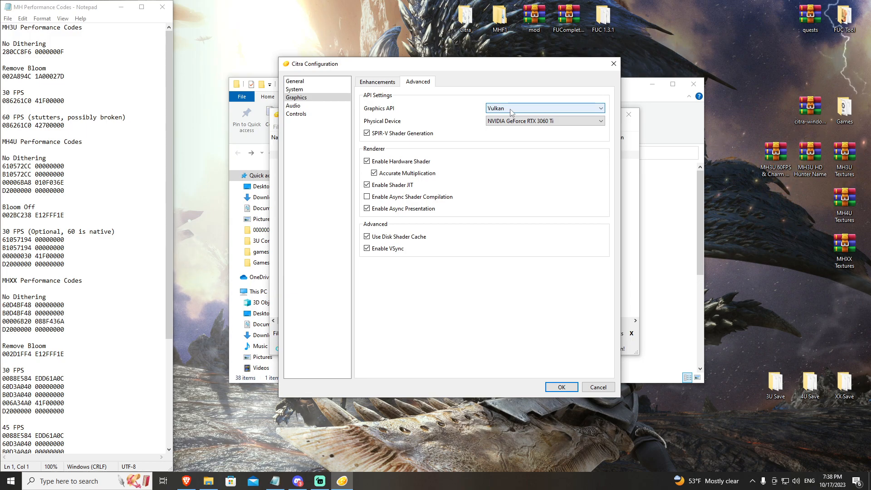
mouse_move(533, 111)
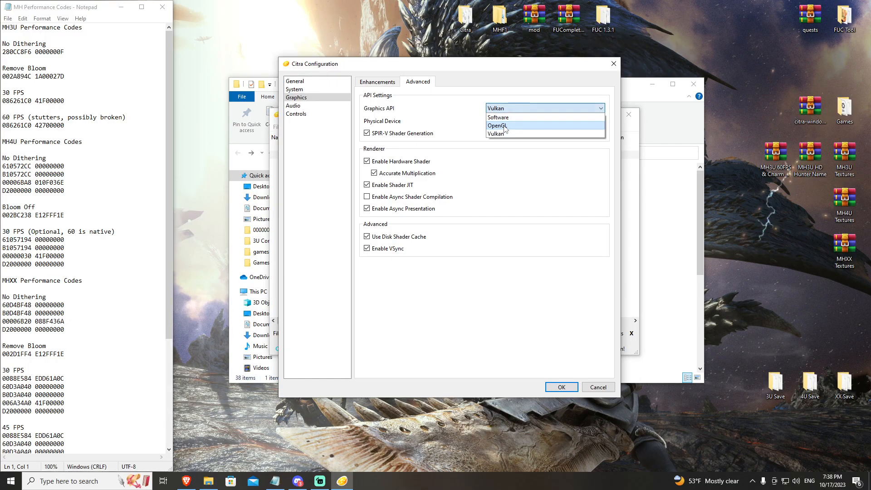
click(497, 132)
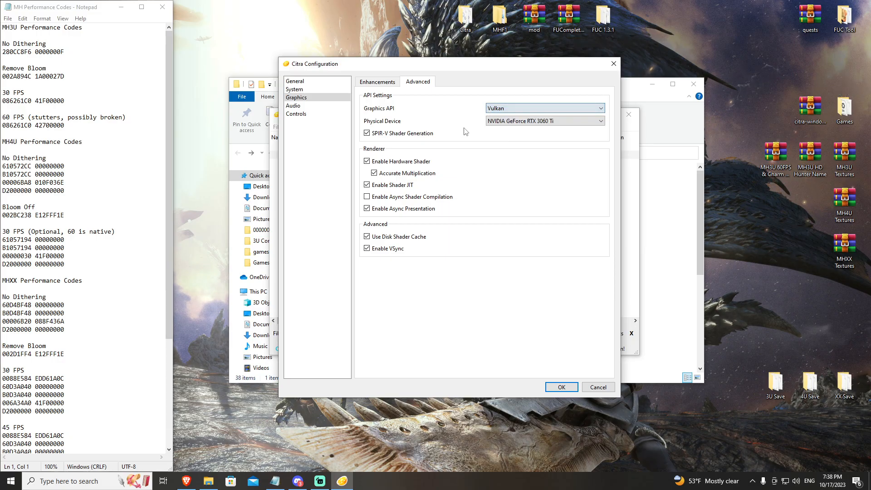
mouse_move(522, 96)
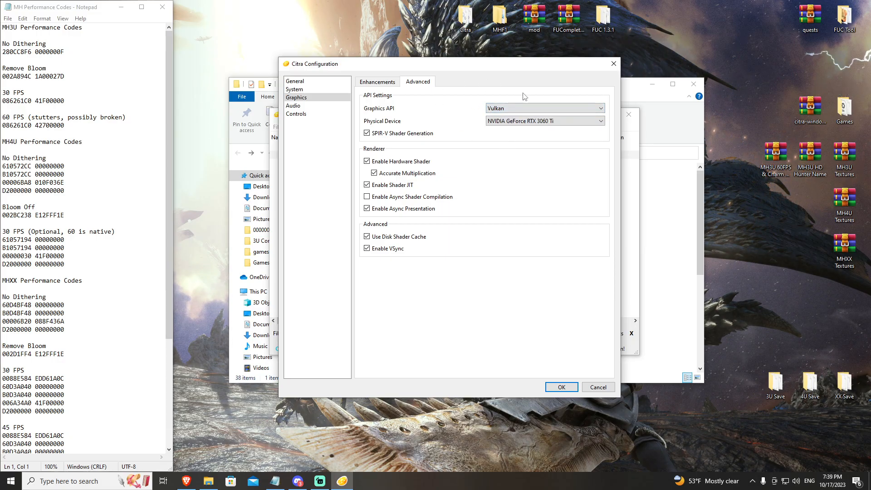
mouse_move(482, 94)
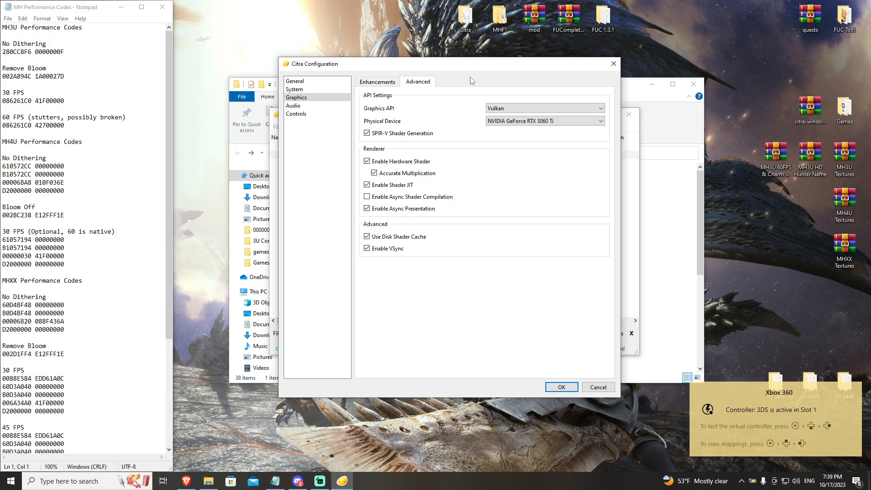
mouse_move(405, 146)
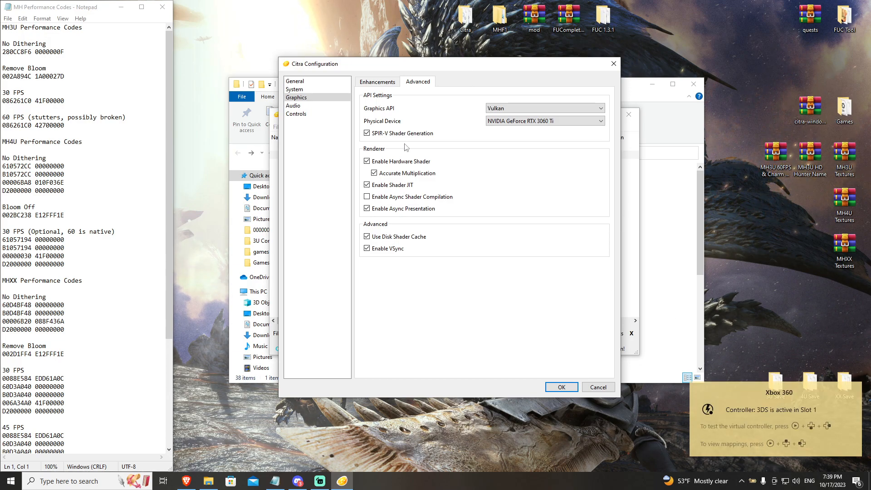
Step: In Controls, map A, B, X, Y and the directional pad to gamepad buttons
click(296, 114)
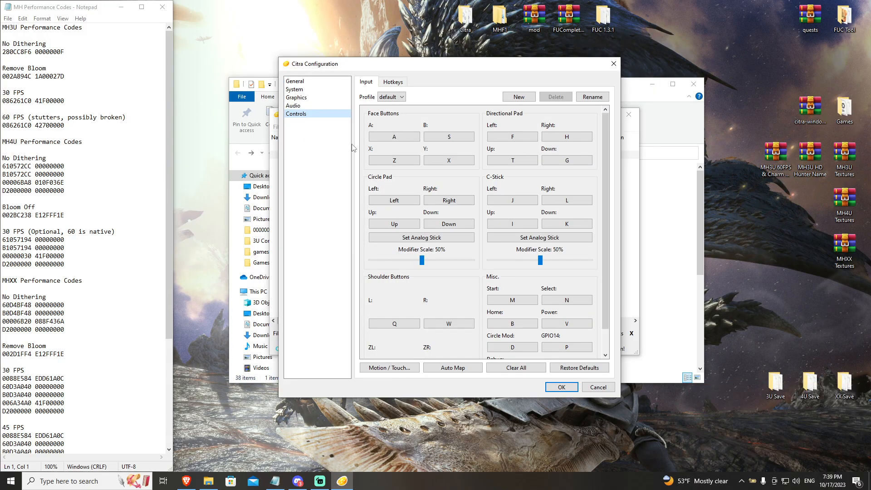
click(393, 137)
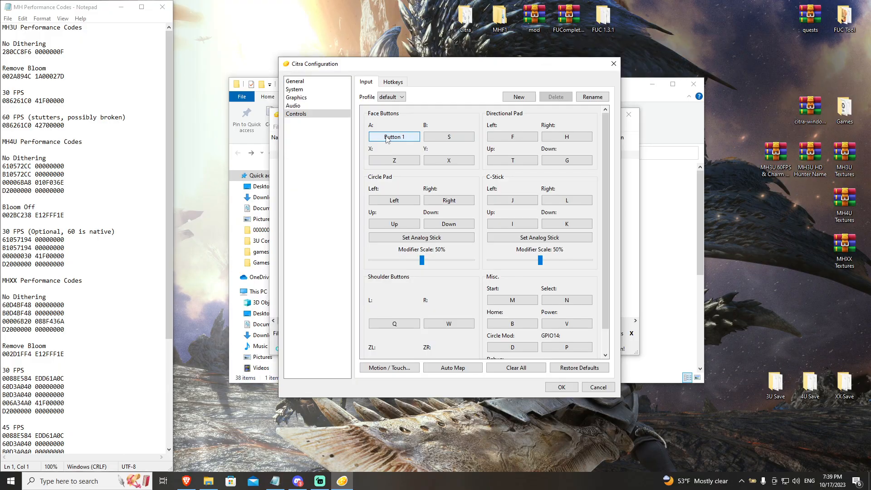
click(448, 137)
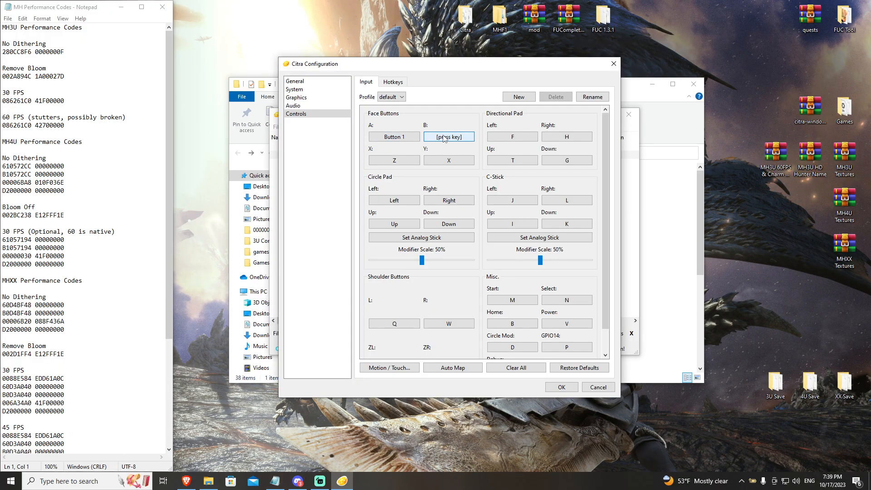
click(393, 160)
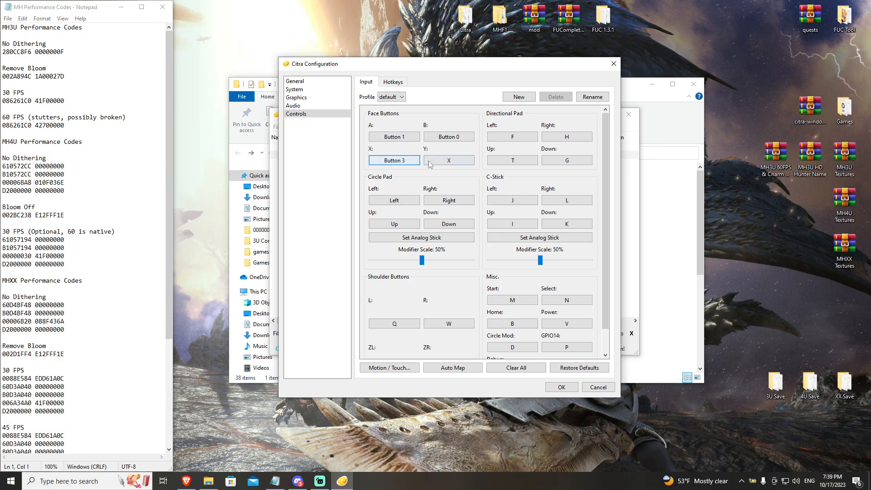
click(449, 160)
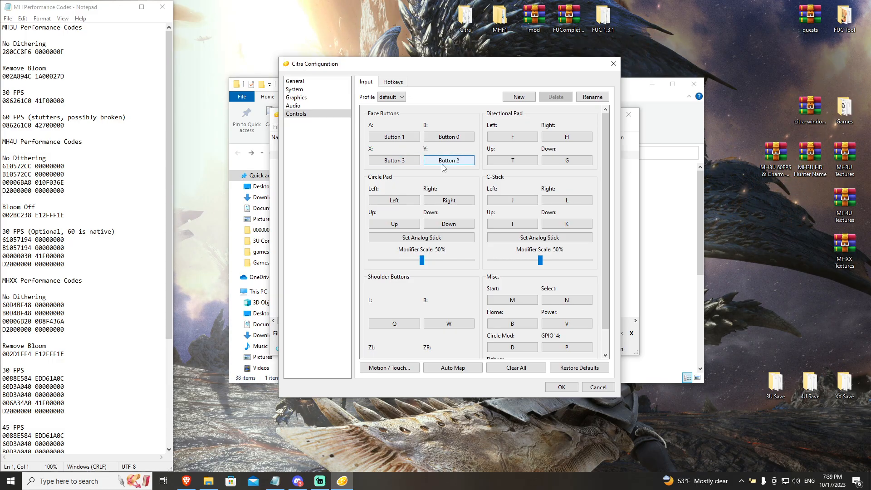
click(566, 137)
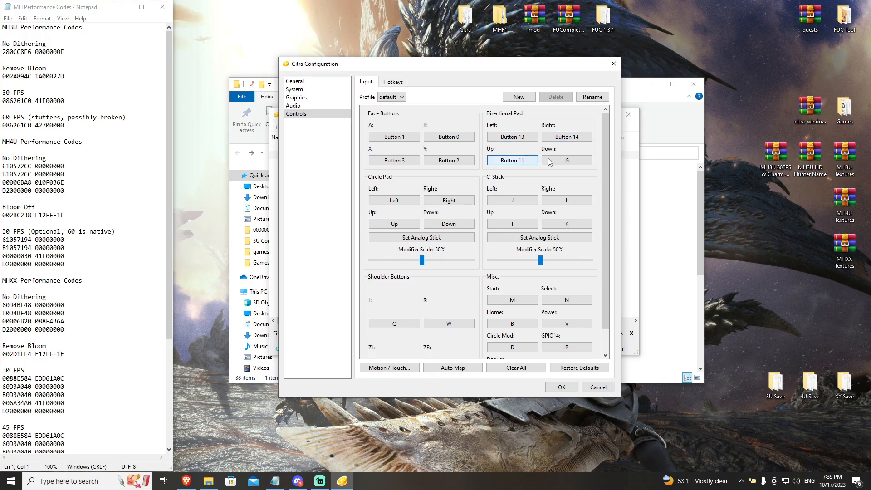
click(566, 160)
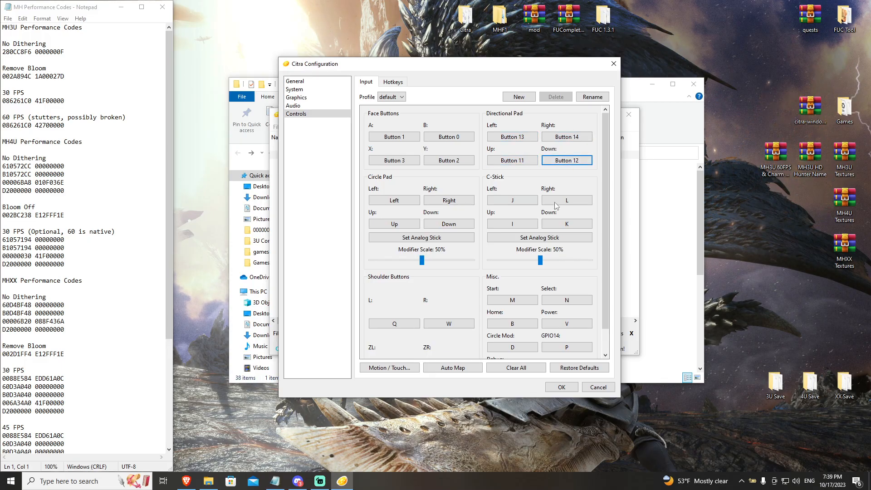
click(448, 159)
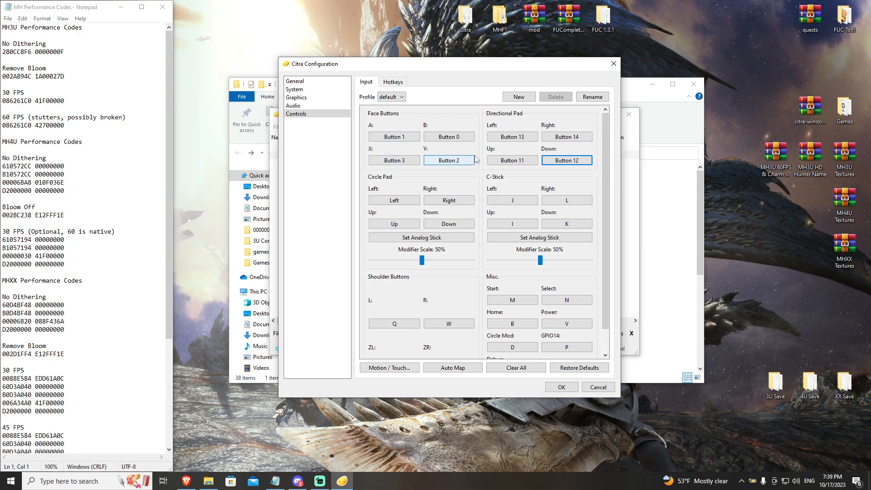
mouse_move(435, 103)
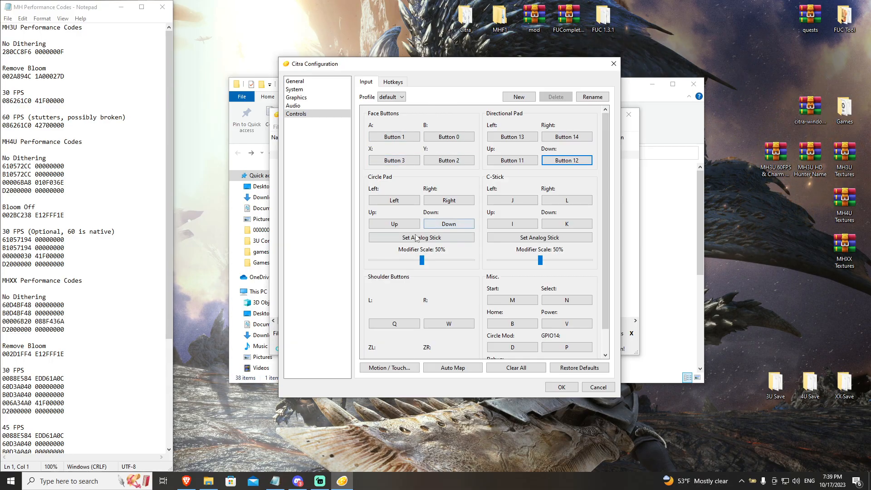
Step: Bind the circle pad to the analog stick and Select, L and R to gamepad buttons
click(420, 237)
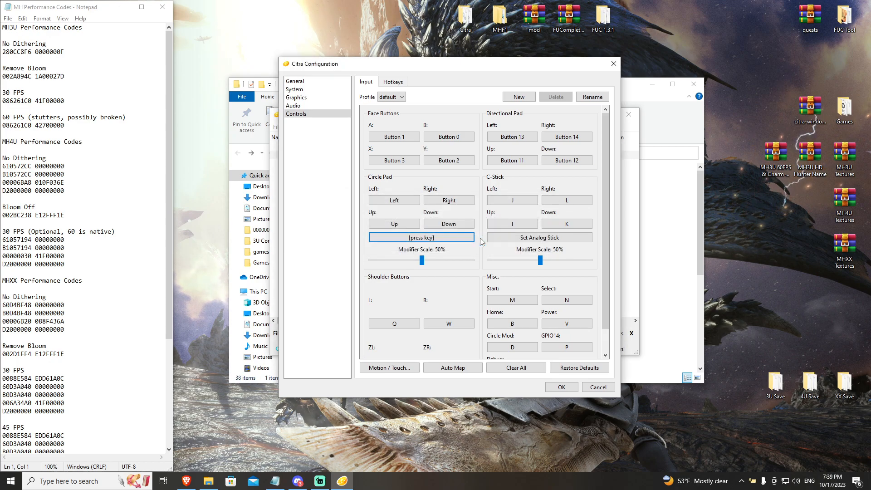
click(421, 237)
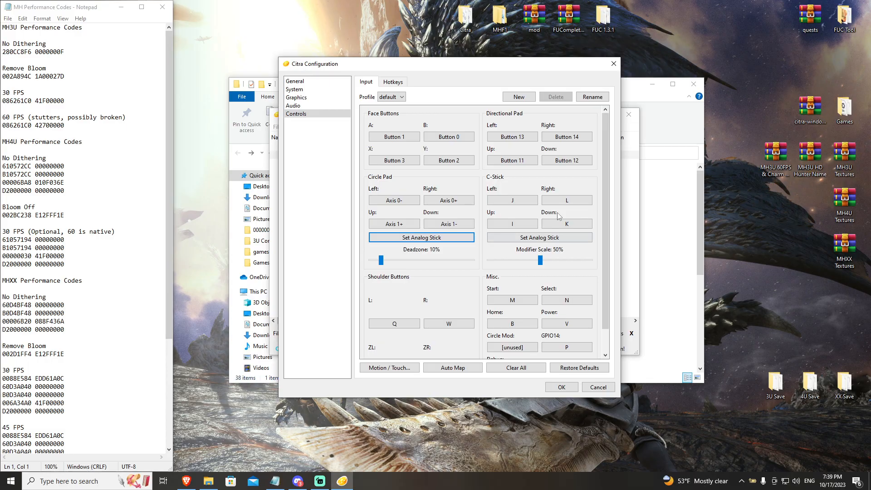
click(512, 299)
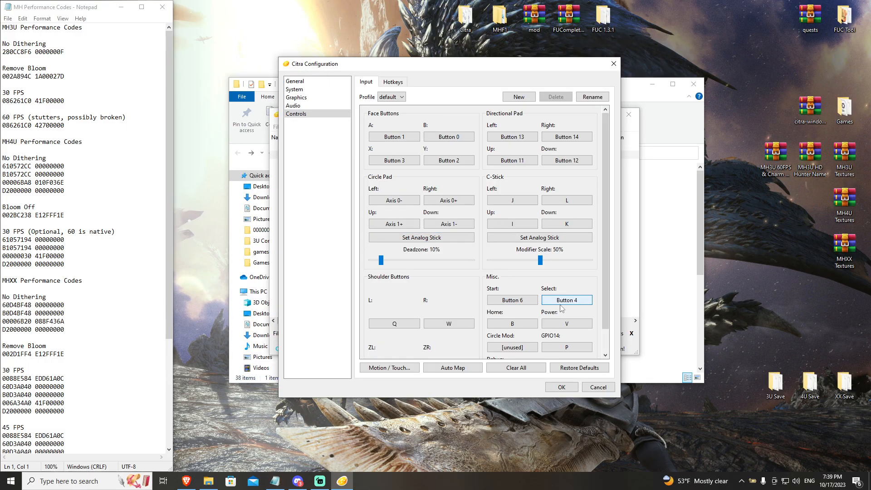
click(392, 323)
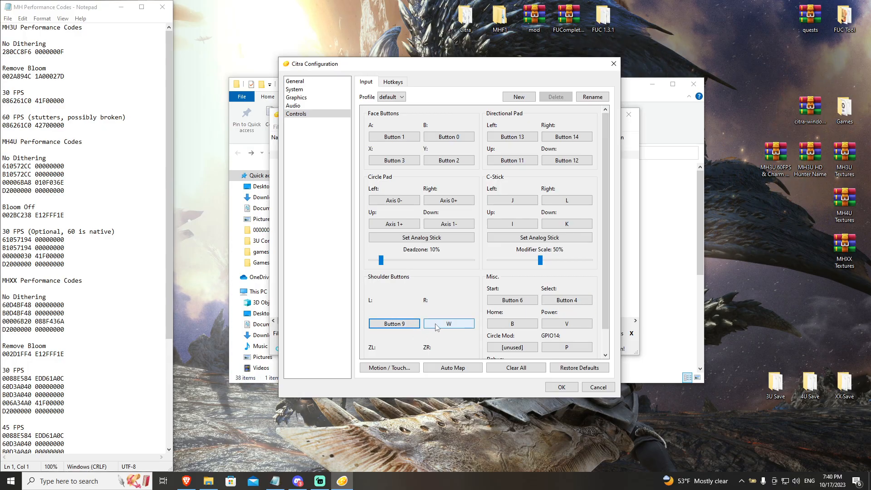
click(449, 323)
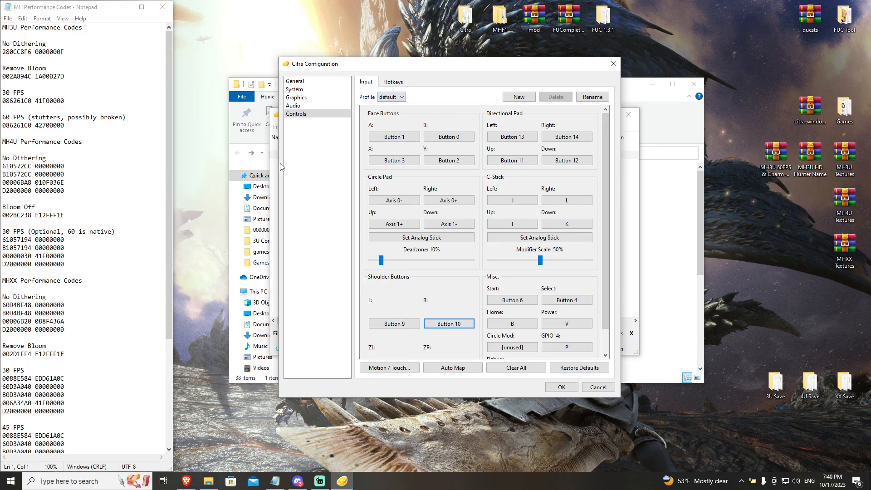
Step: Bring up the Motion / Touch input settings
click(390, 368)
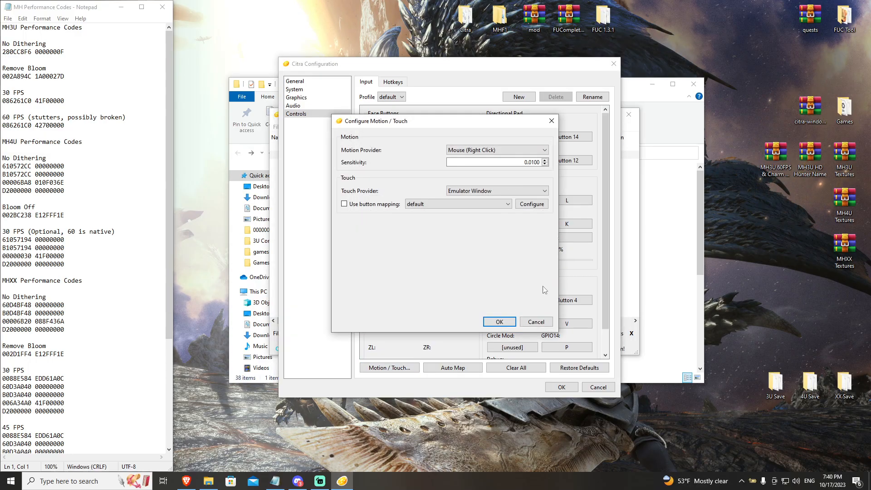
mouse_move(459, 182)
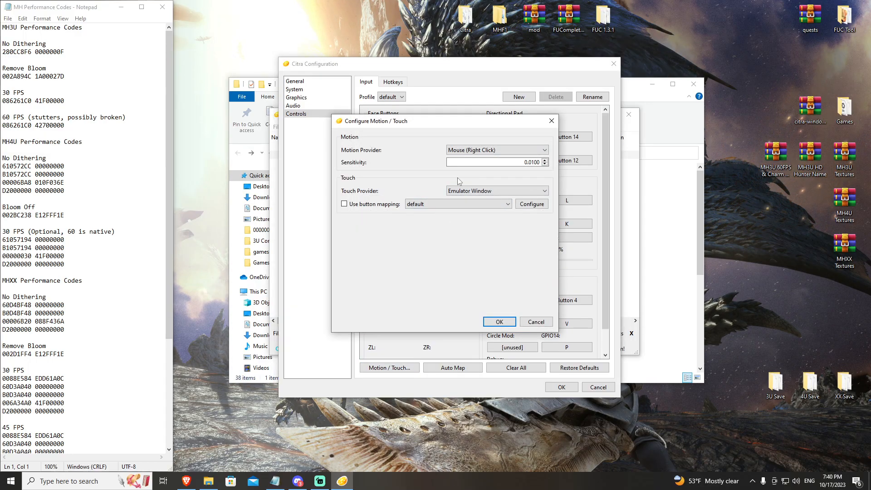
mouse_move(497, 207)
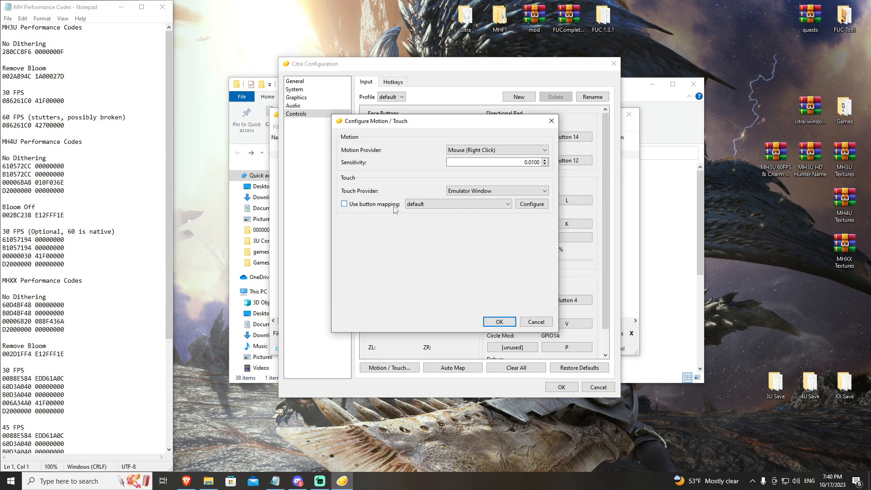
click(531, 203)
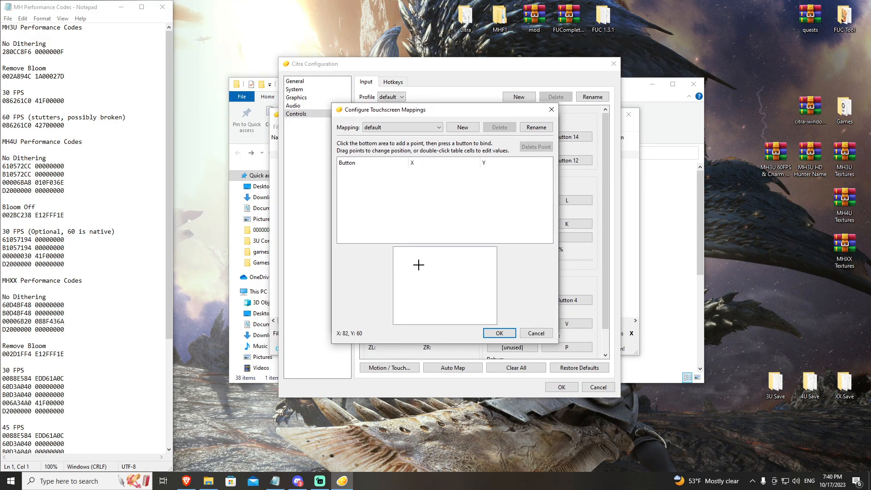
mouse_move(457, 312)
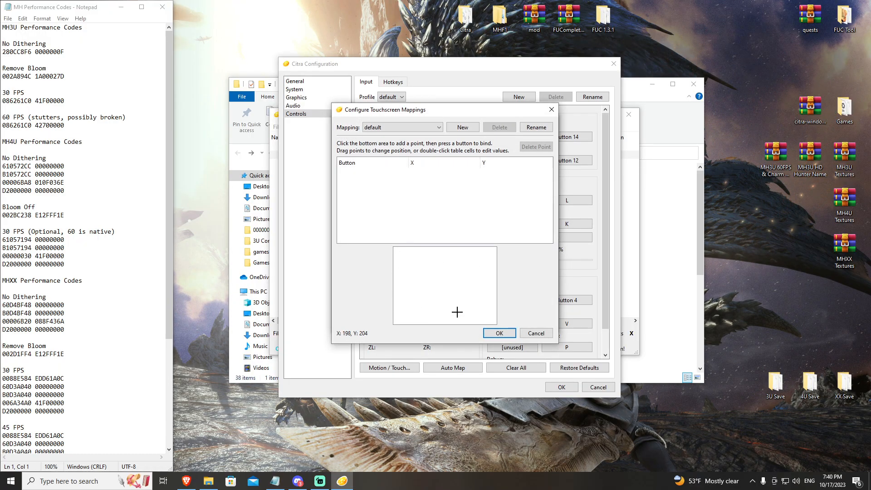
mouse_move(433, 303)
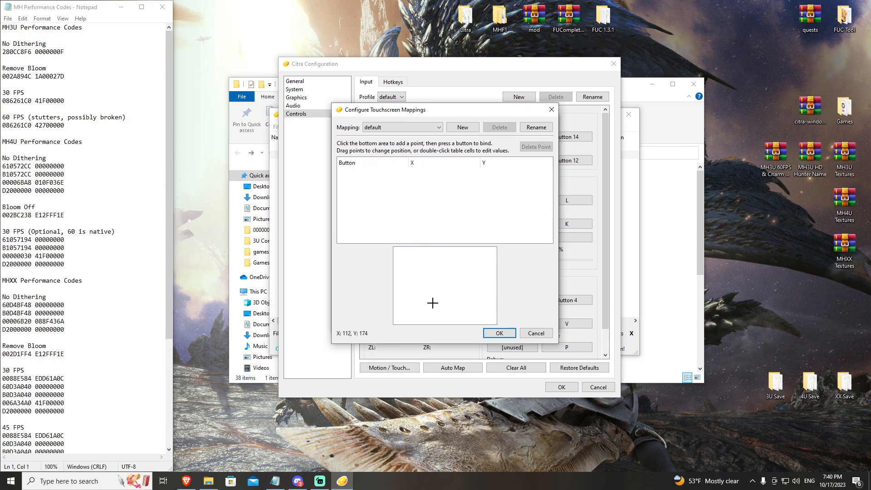
mouse_move(434, 280)
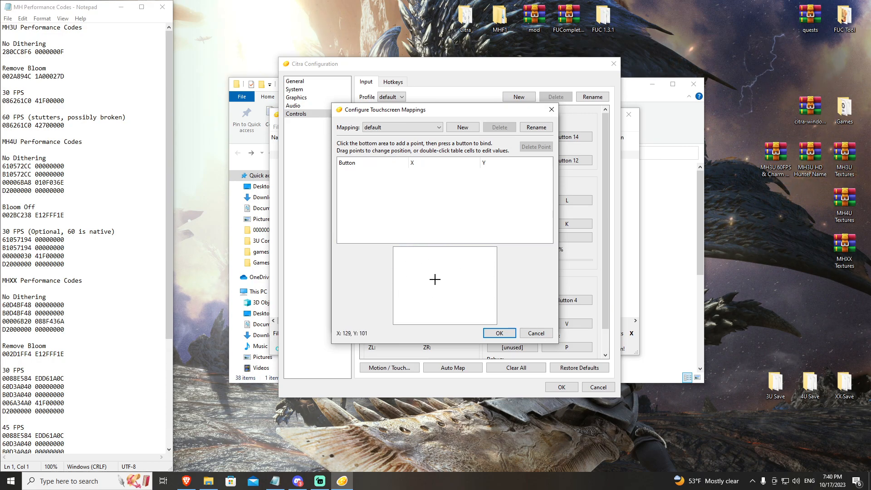
mouse_move(404, 257)
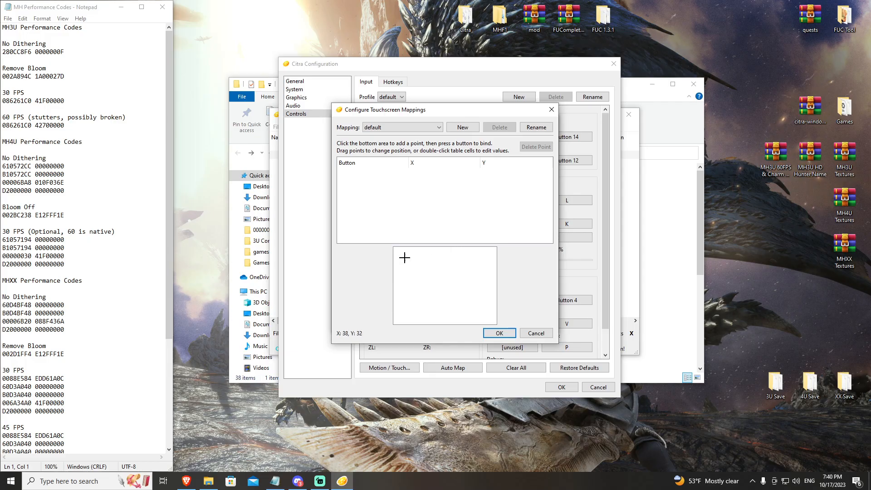
mouse_move(416, 322)
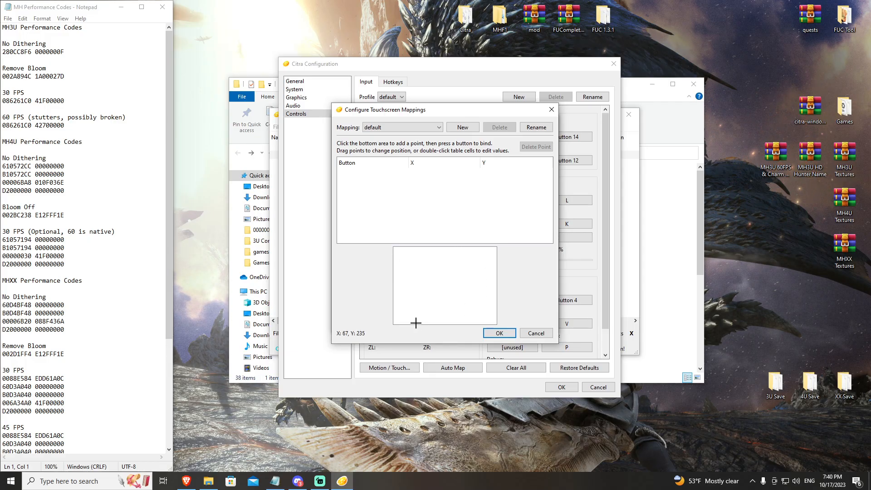
mouse_move(439, 279)
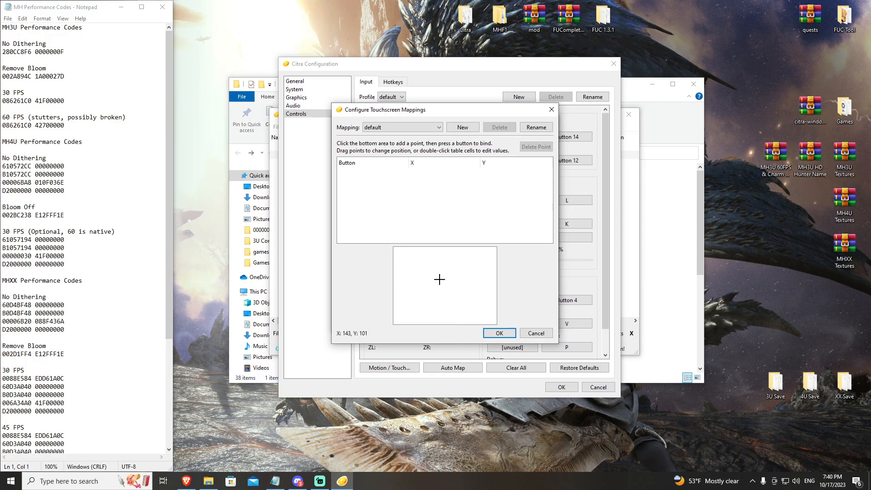
mouse_move(441, 276)
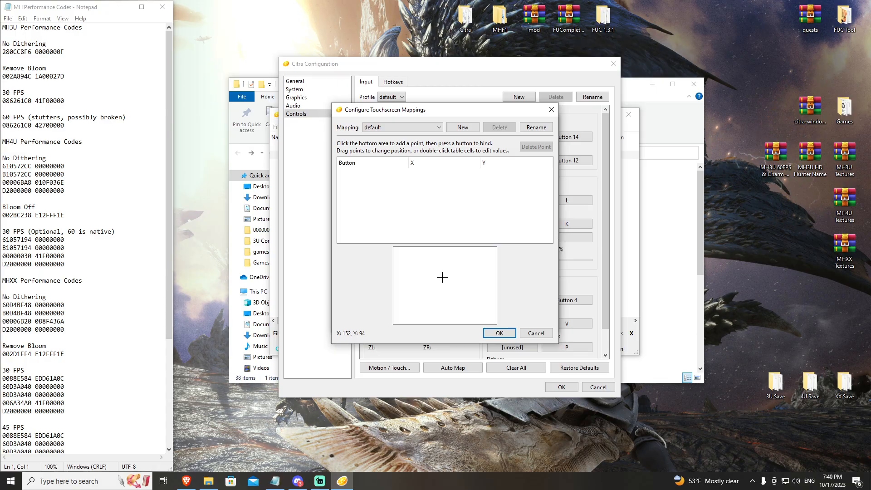
mouse_move(402, 263)
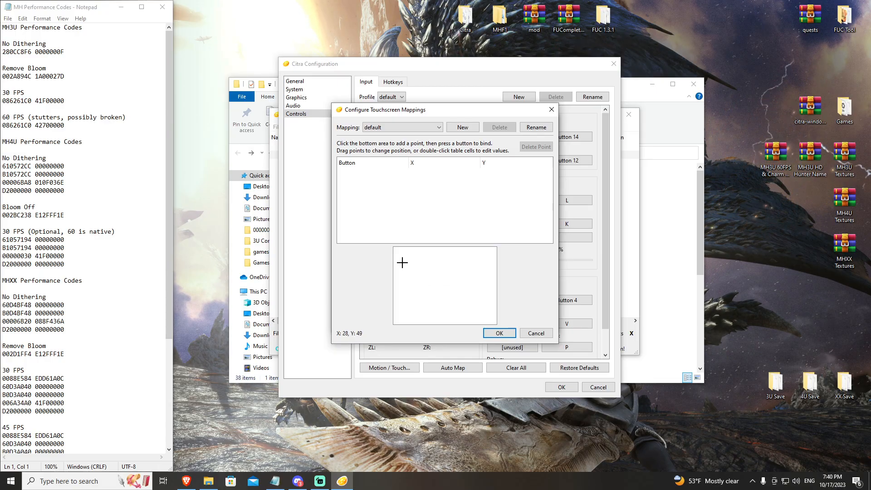
click(402, 263)
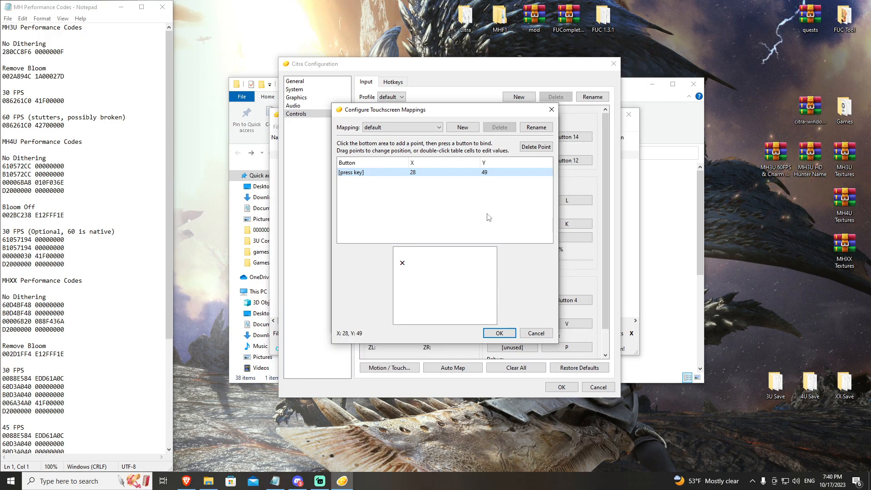
mouse_move(531, 278)
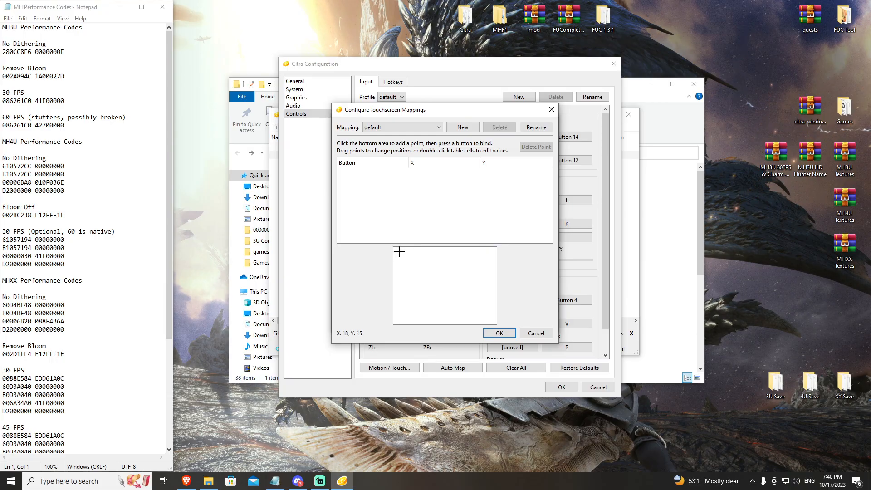
click(399, 251)
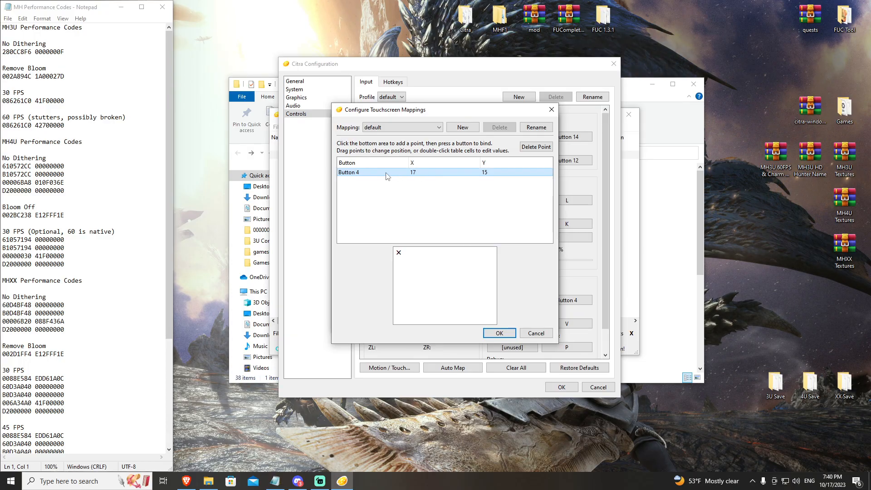
mouse_move(426, 273)
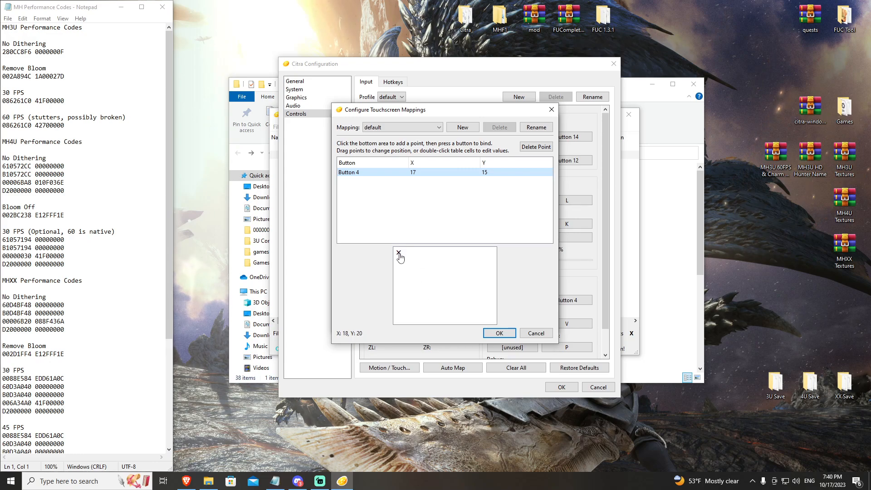
mouse_move(519, 152)
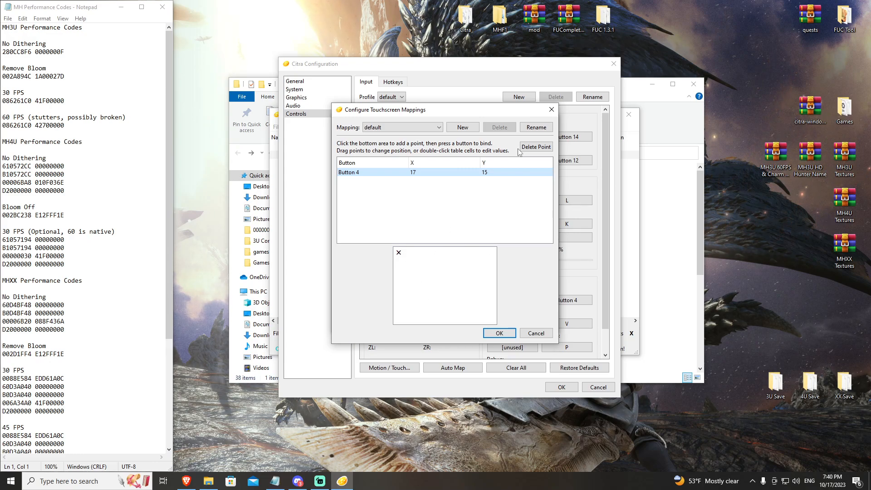
click(536, 147)
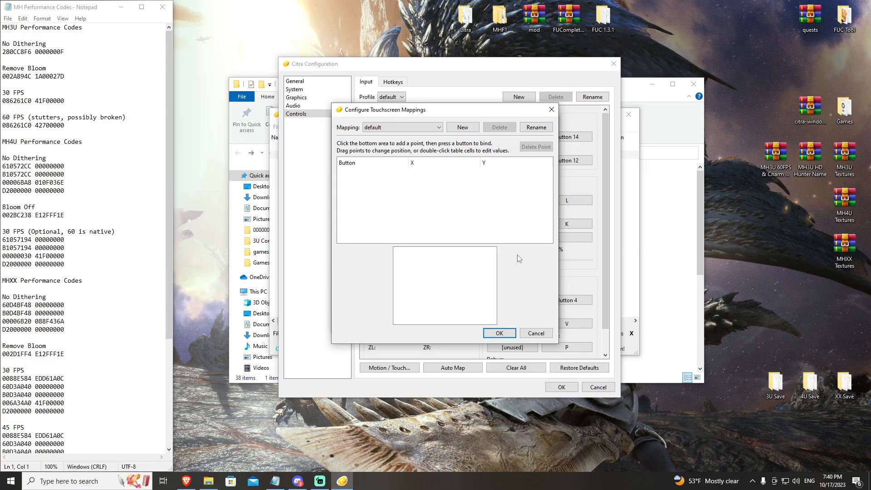
mouse_move(472, 337)
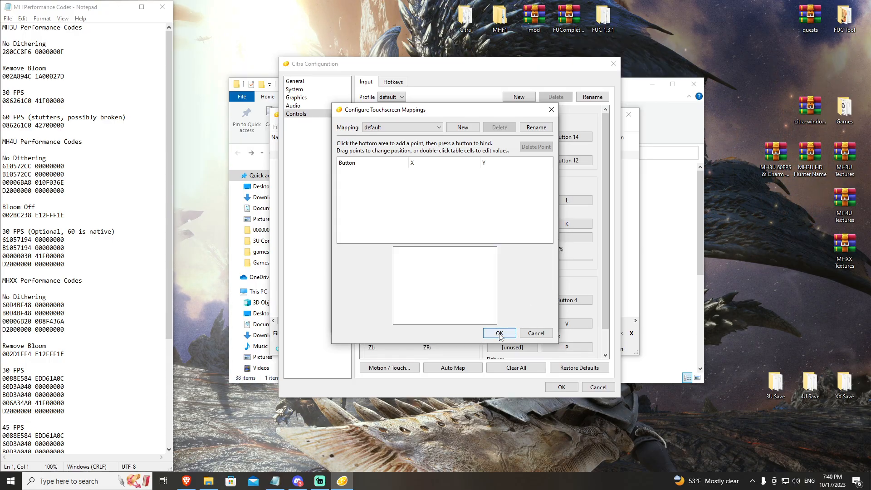
mouse_move(379, 11)
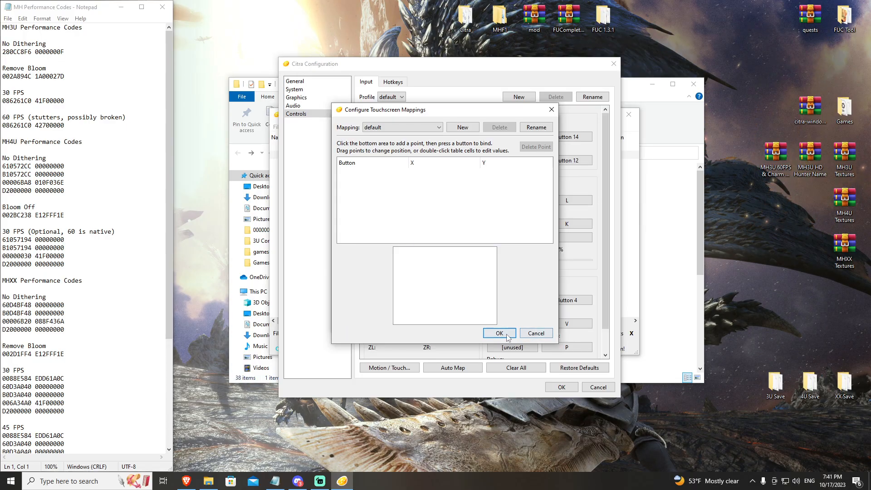
mouse_move(494, 320)
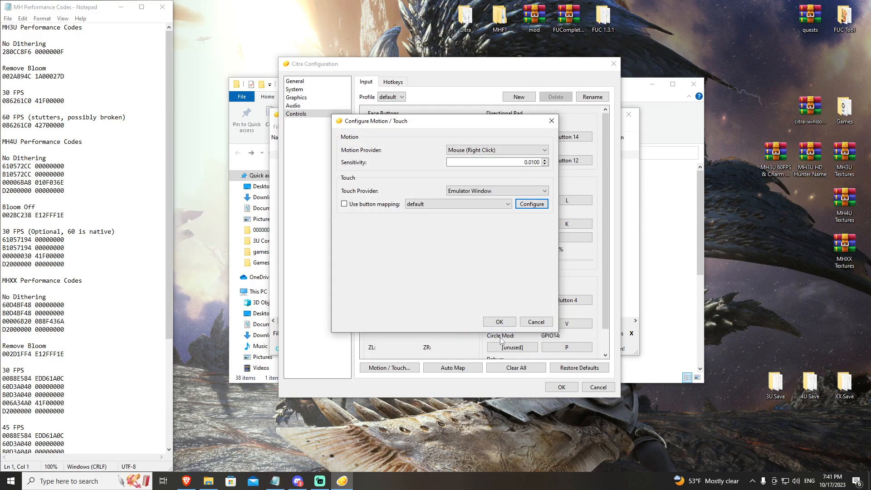
Step: Confirm the Motion/Touch and Citra Configuration dialogs, returning to the game list with View options shown
click(498, 321)
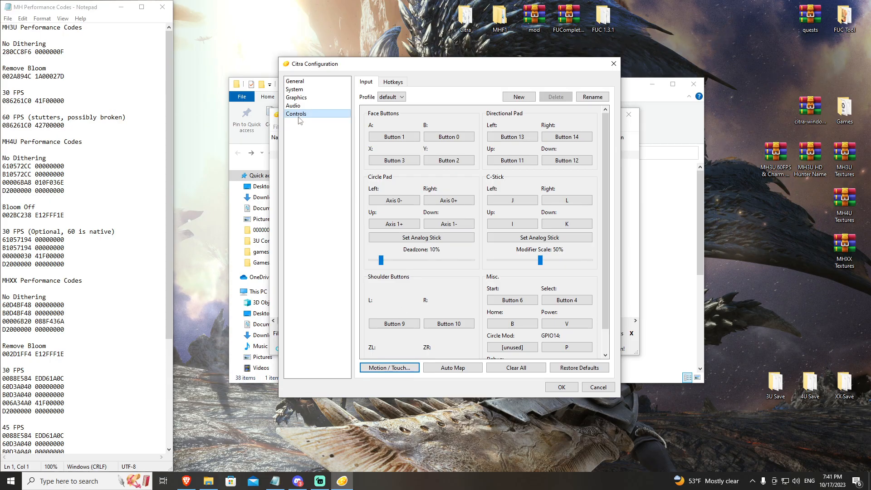
mouse_move(557, 443)
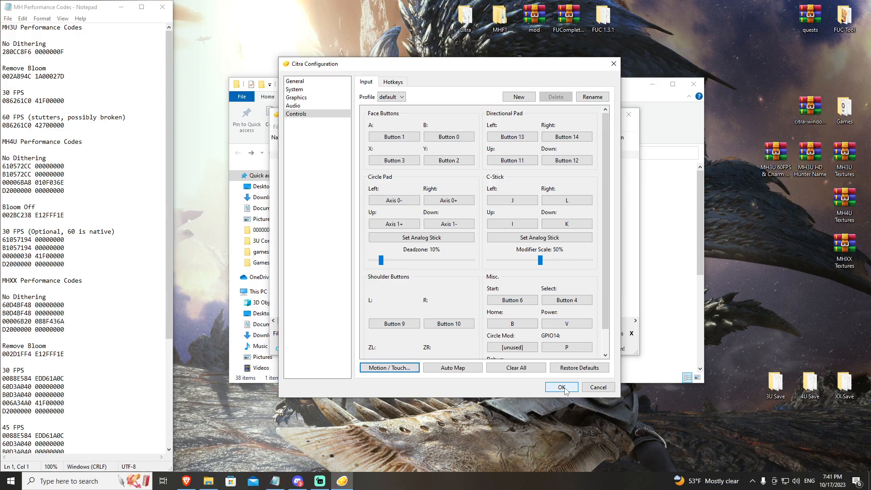
click(560, 387)
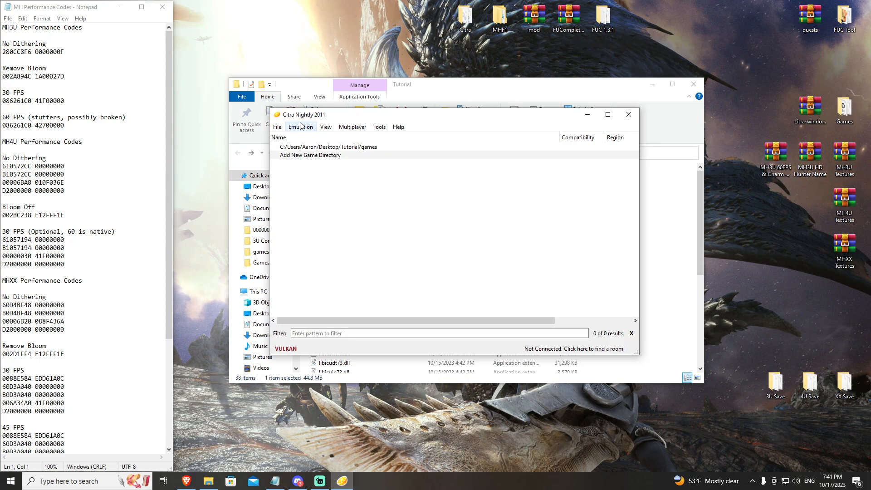
click(326, 127)
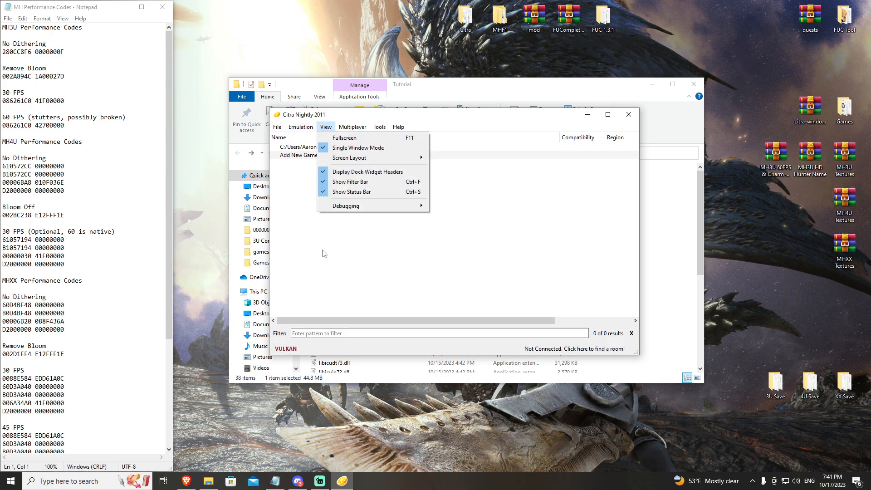